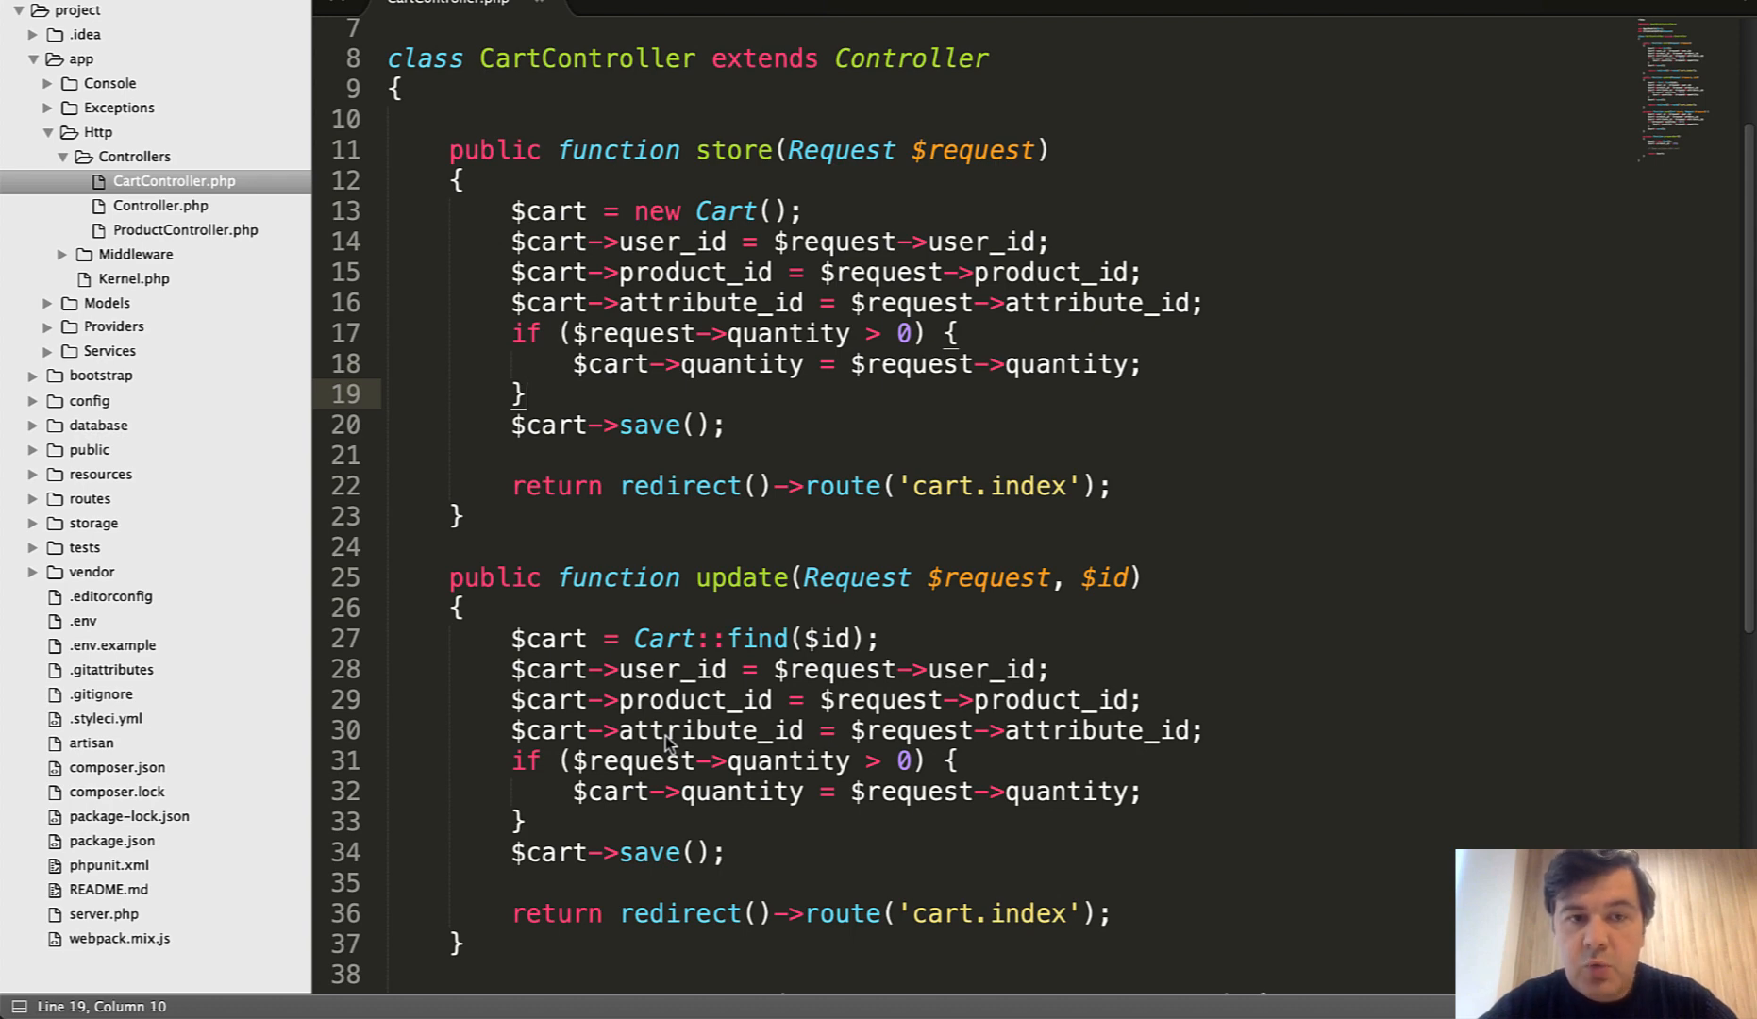
- Swap the duplicated cart field assignments in store and update for $this->save($cart, $request)
{"action": "left_click", "coordinate": [647, 729]}
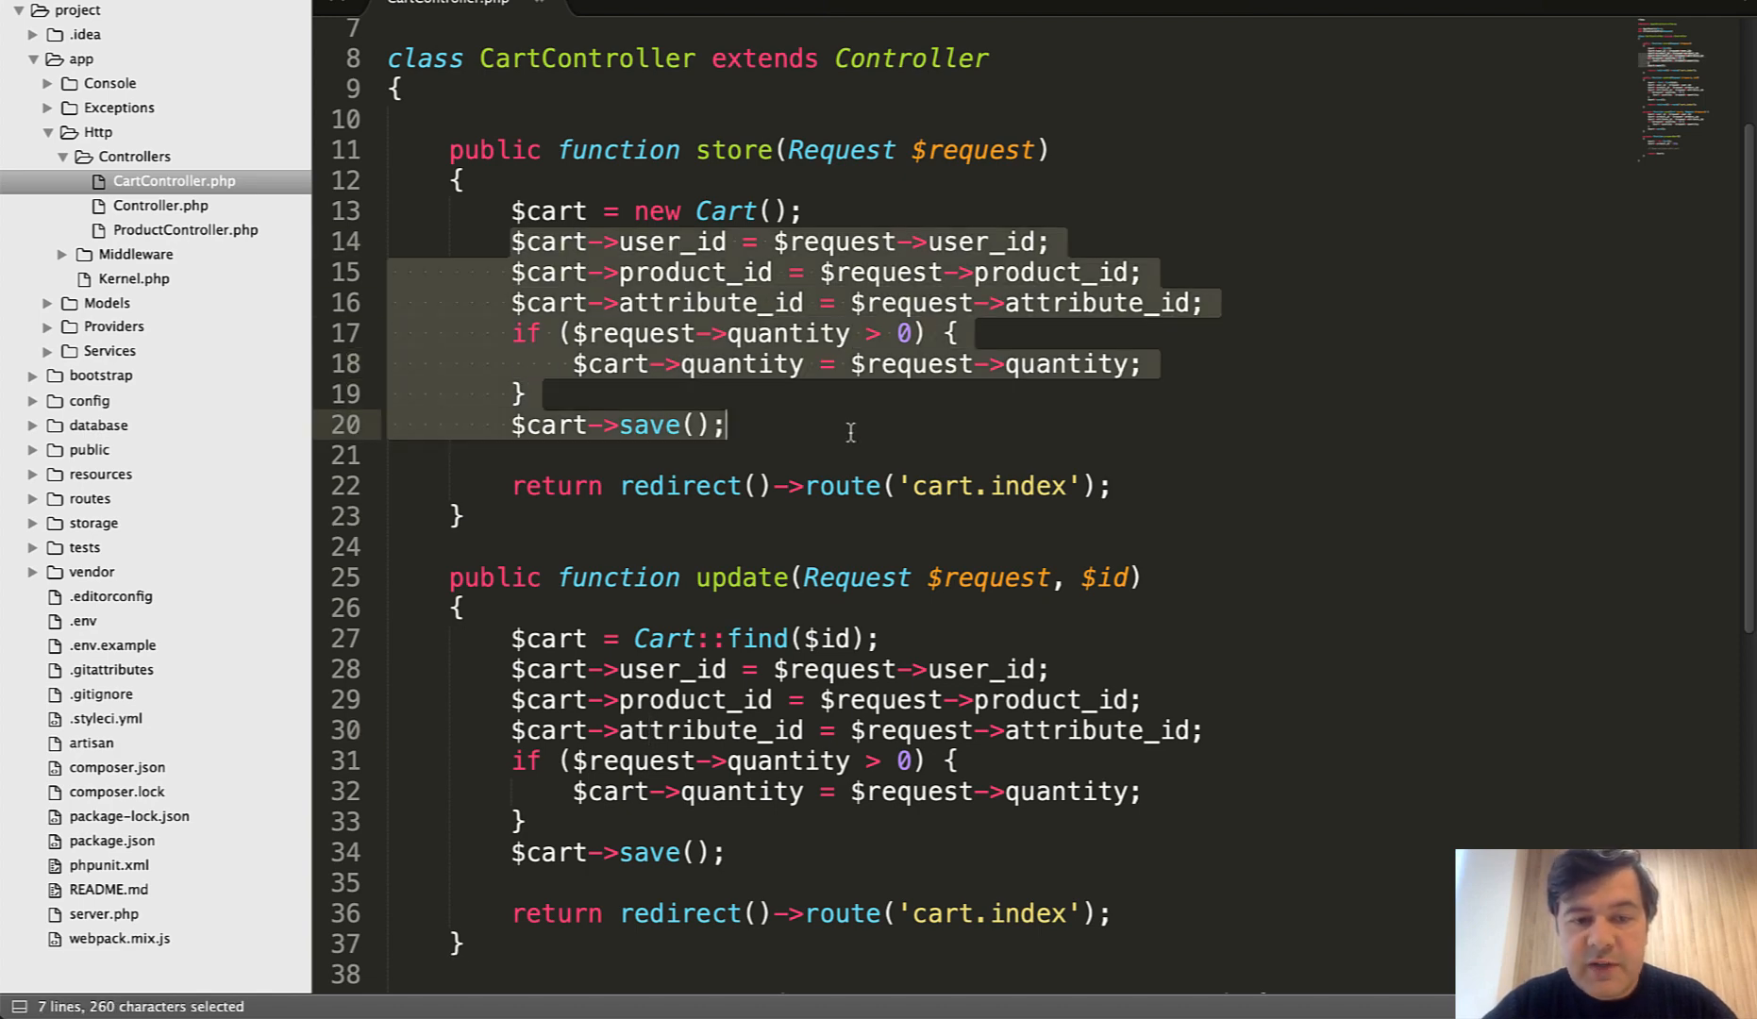
{"action": "left_click", "coordinate": [634, 424]}
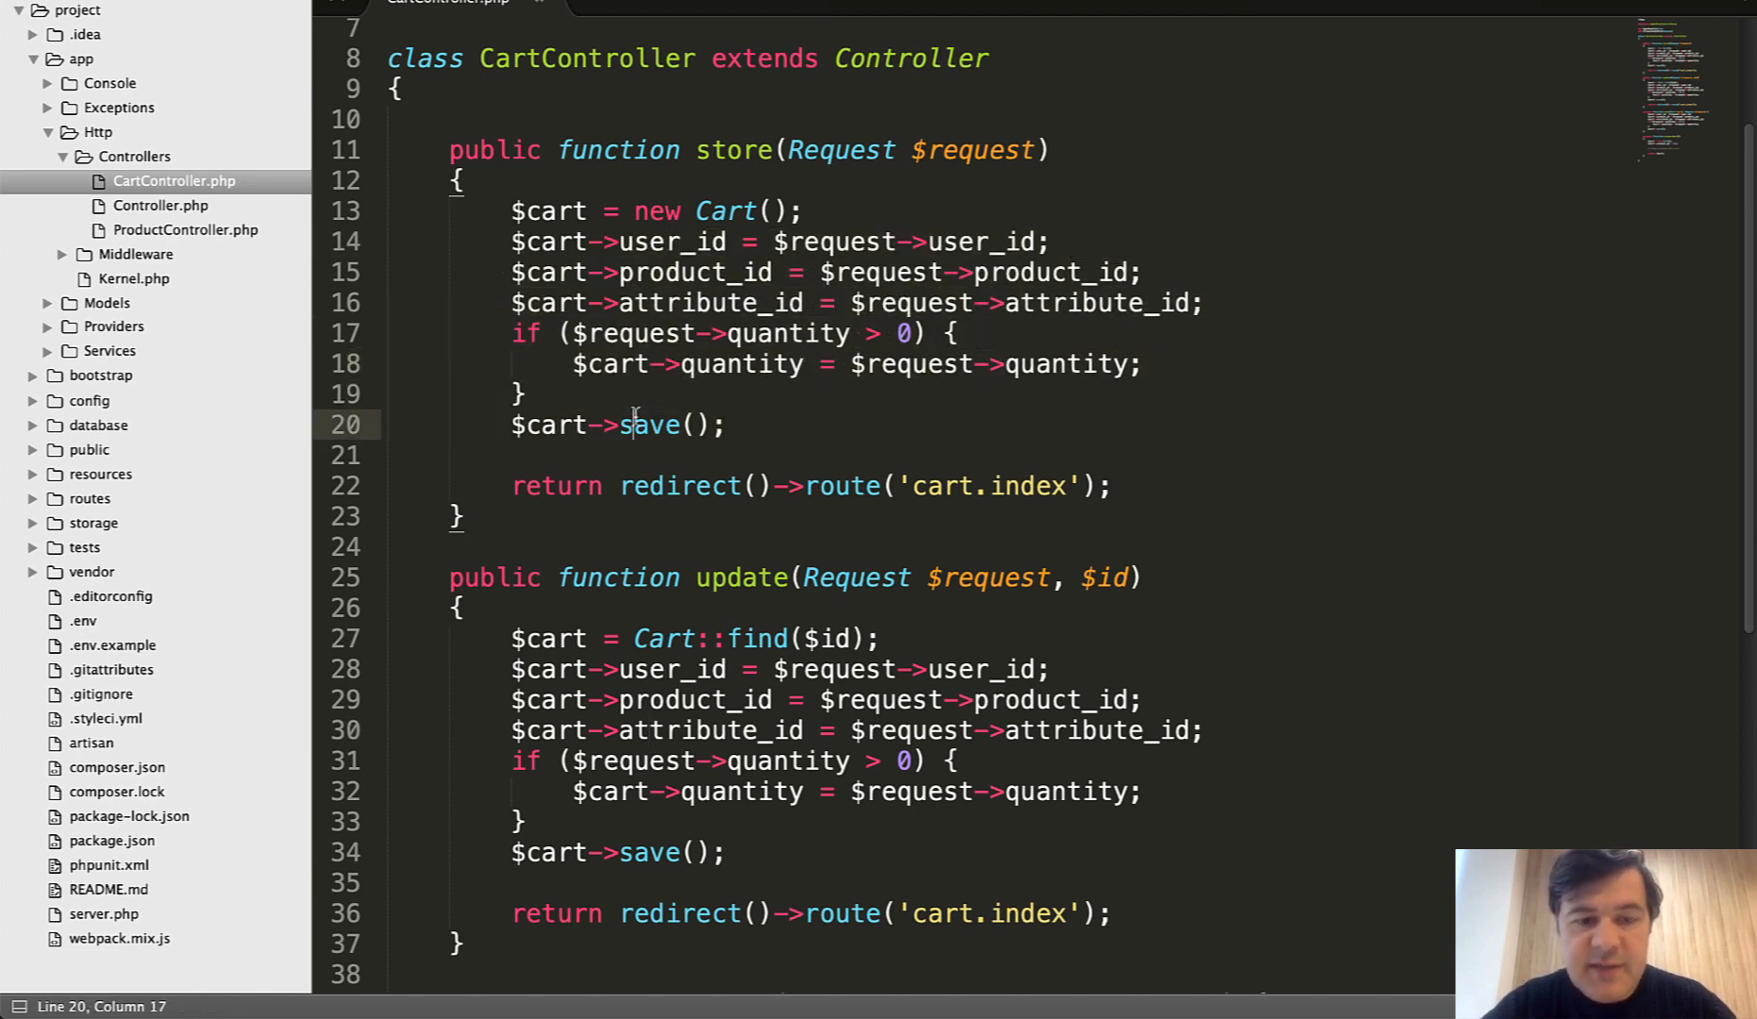
{"action": "double_click", "coordinate": [651, 423]}
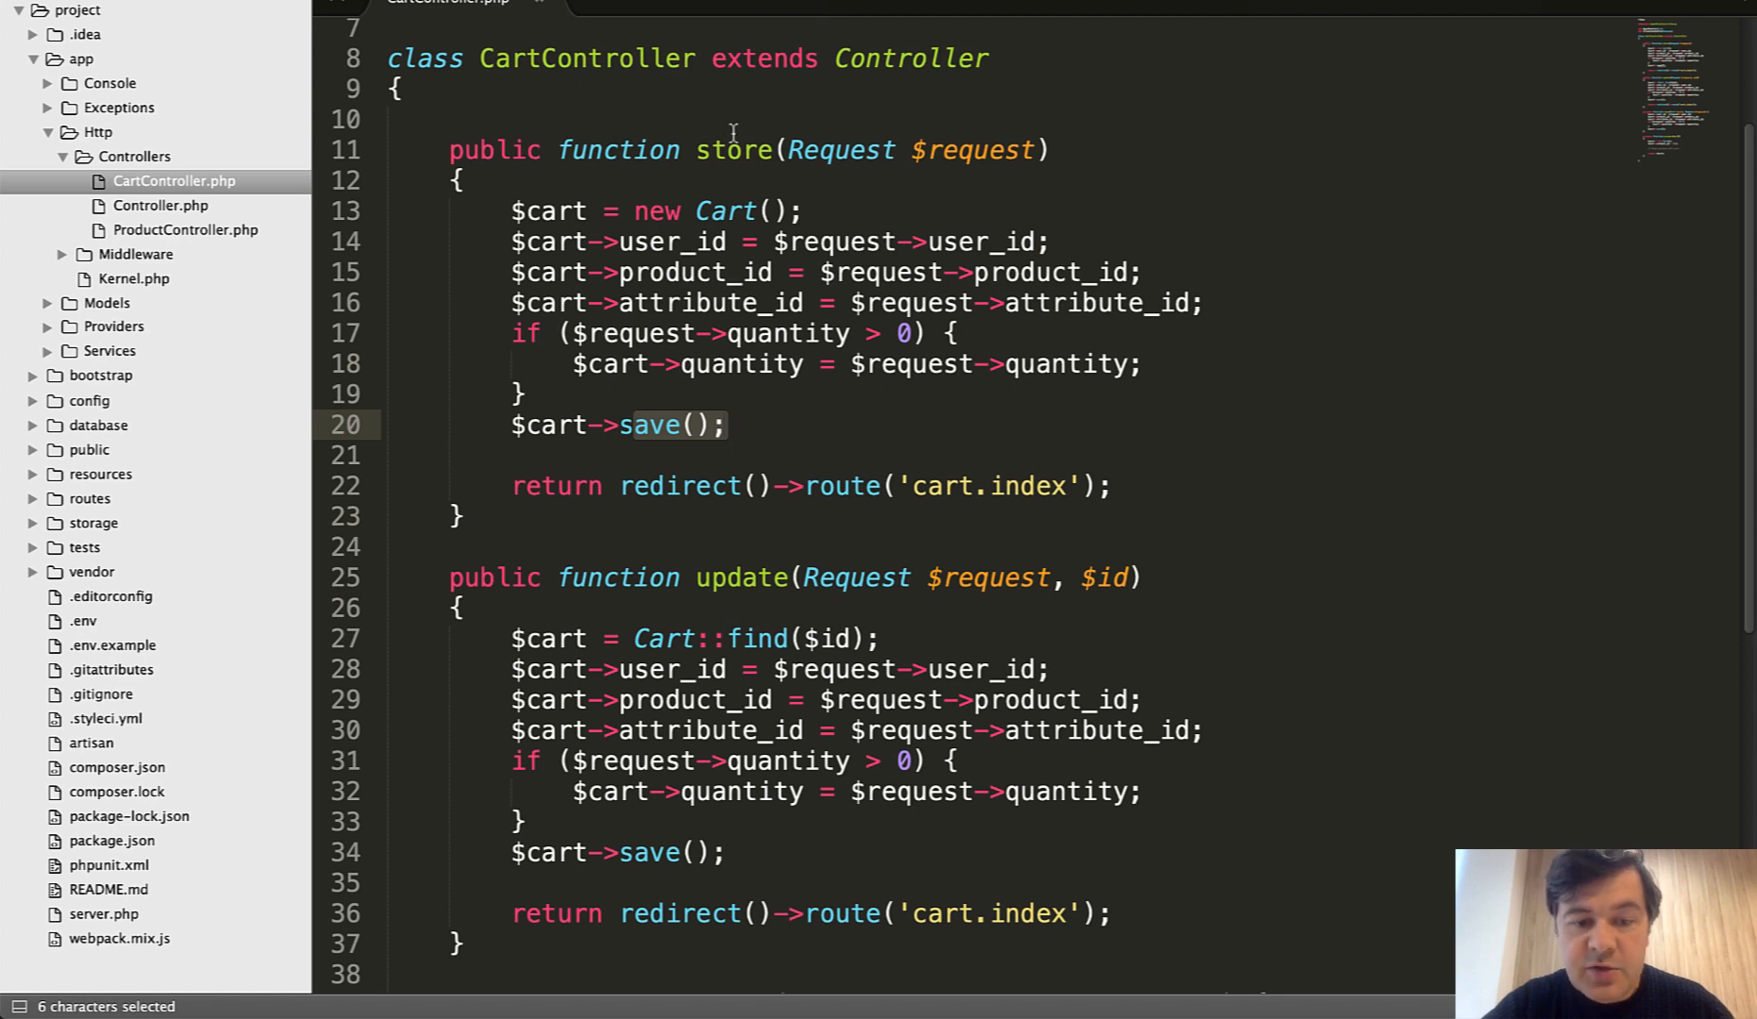
{"action": "left_click", "coordinate": [678, 639]}
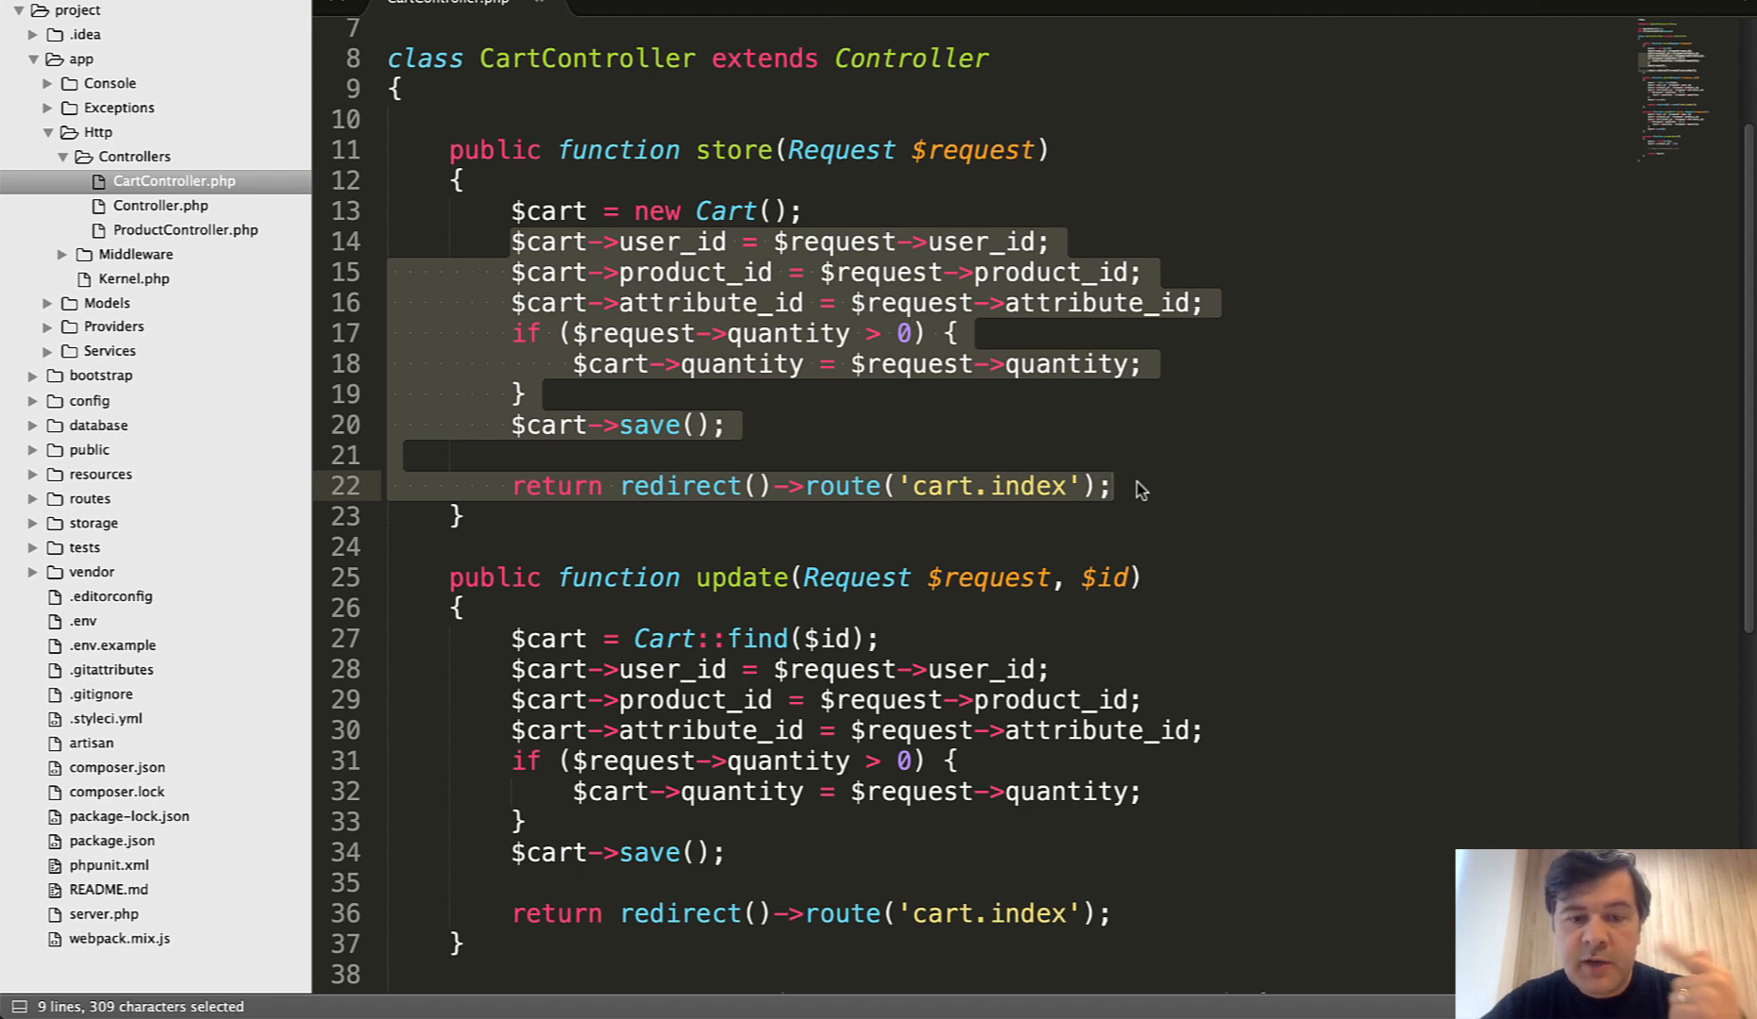
{"action": "scroll", "scroll_direction": "down", "scroll_amount": 3}
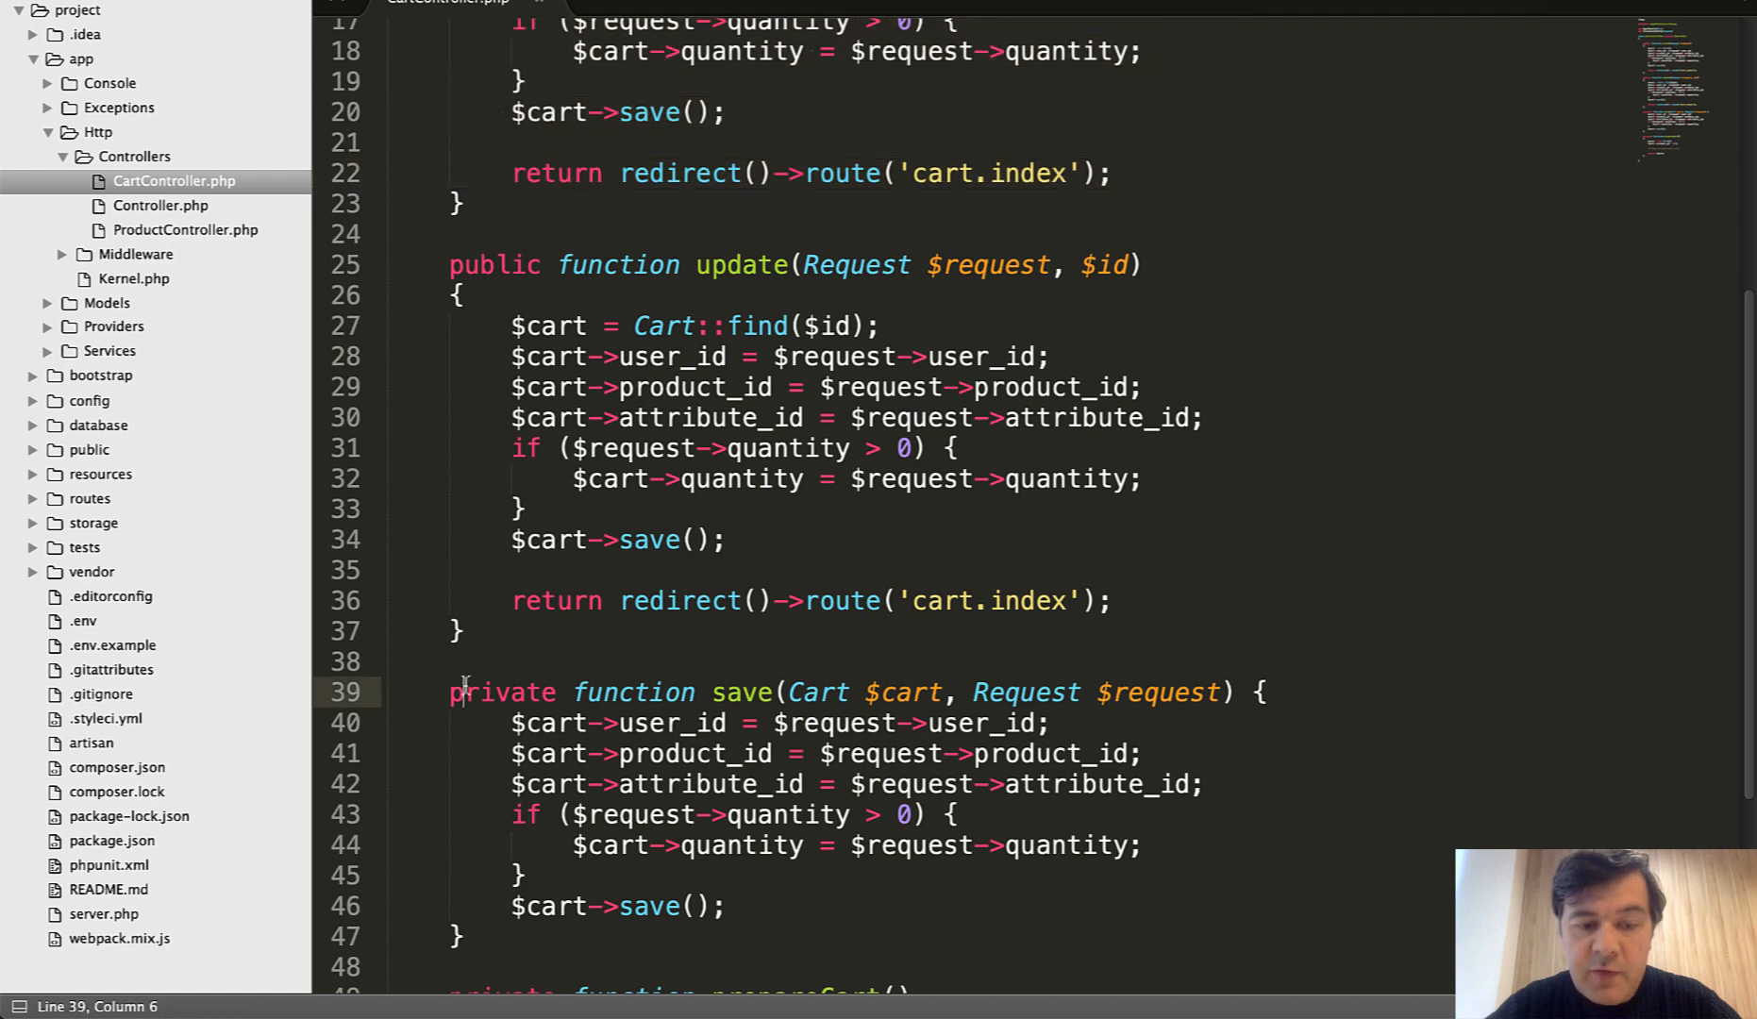
{"action": "left_click", "coordinate": [788, 692]}
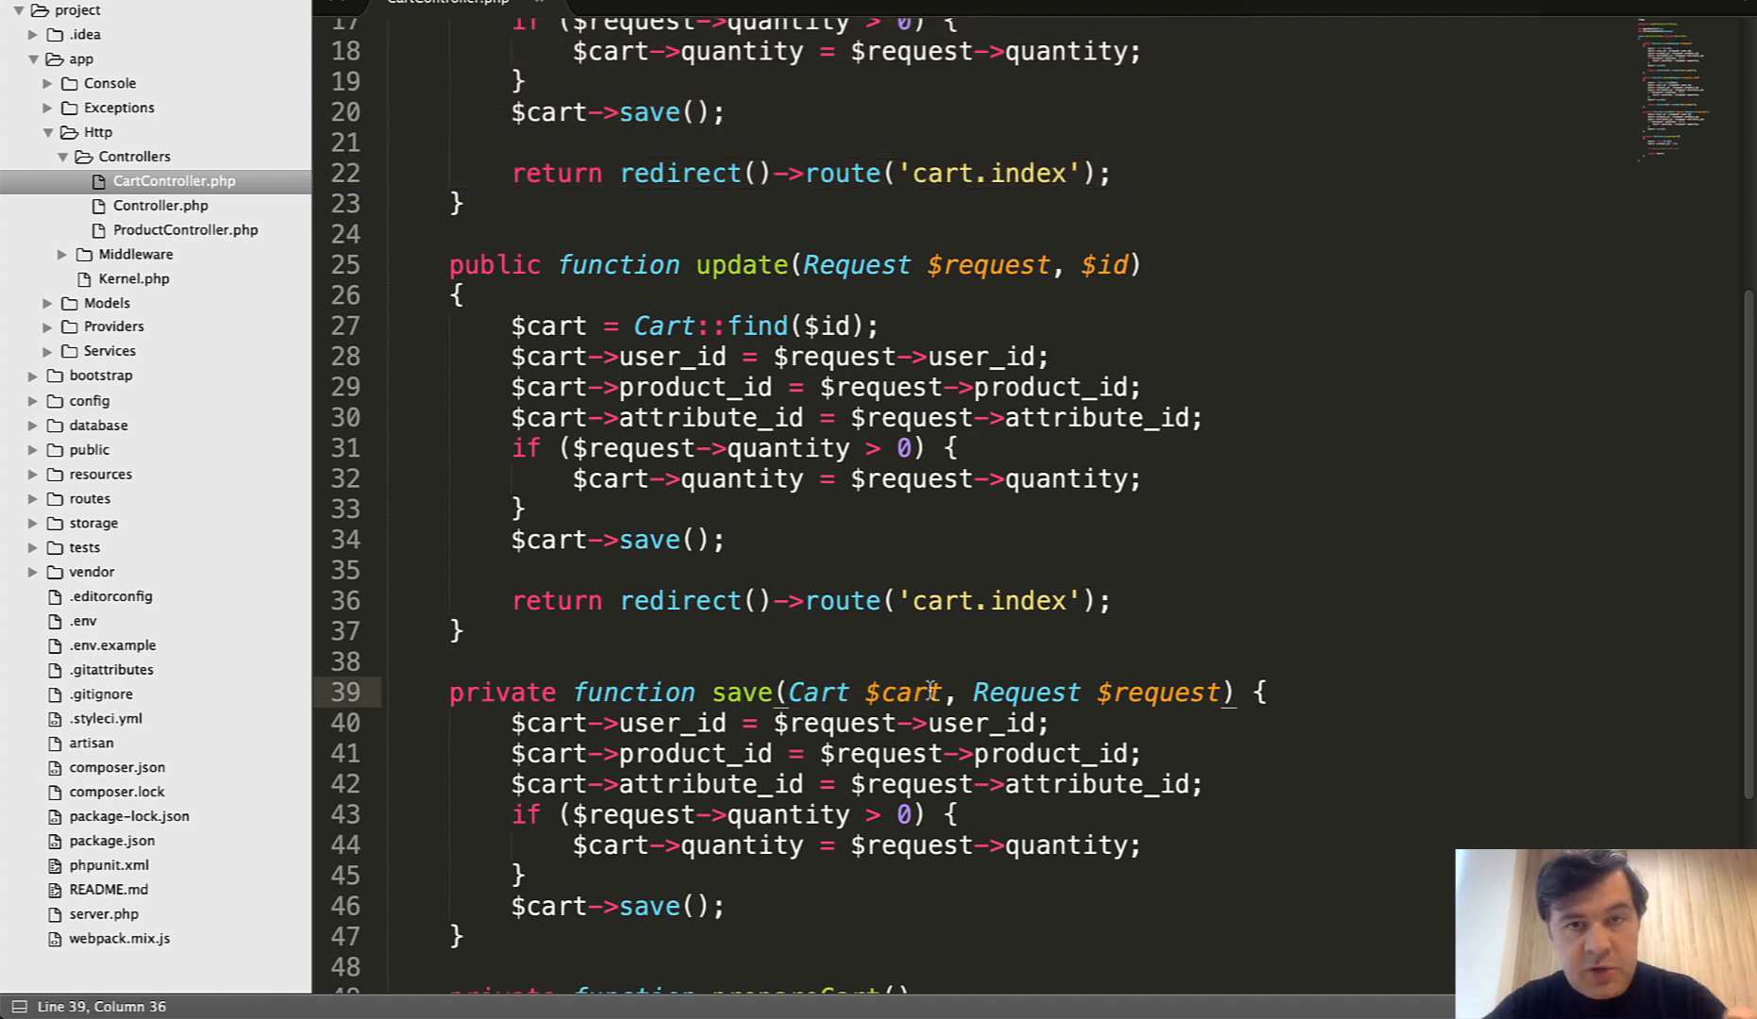
{"action": "double_click", "coordinate": [1023, 691]}
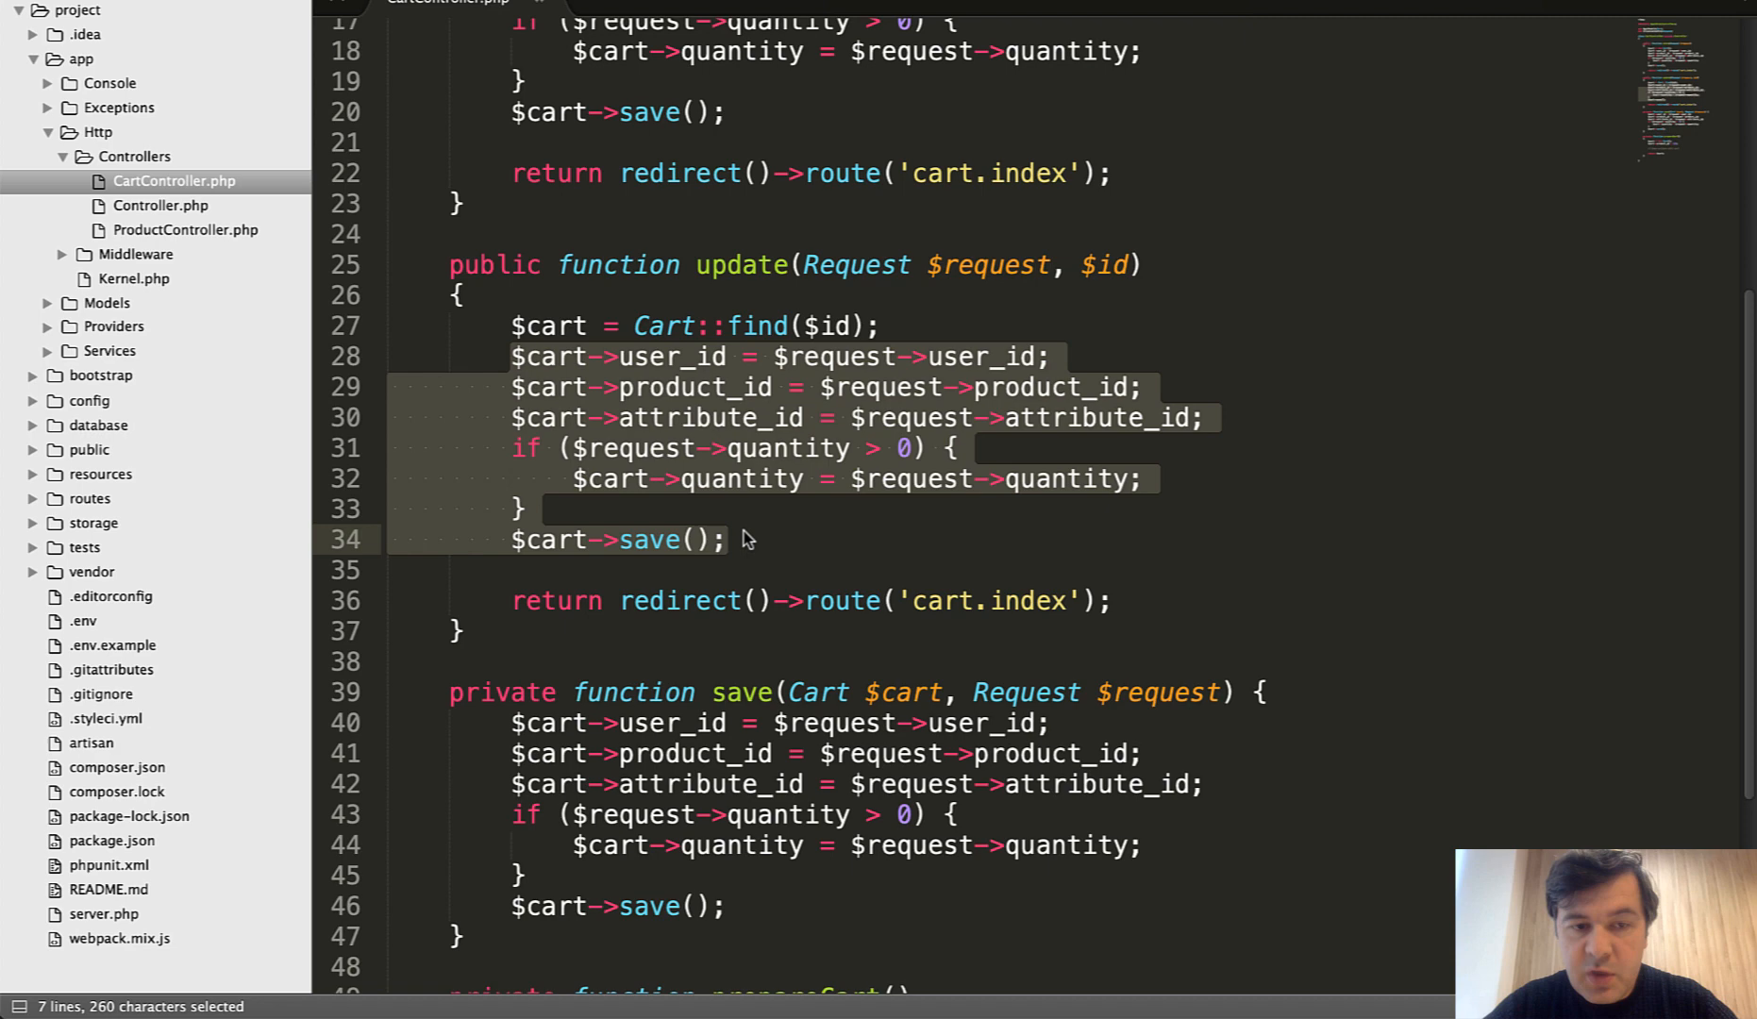
{"action": "type", "text": "$this->save"}
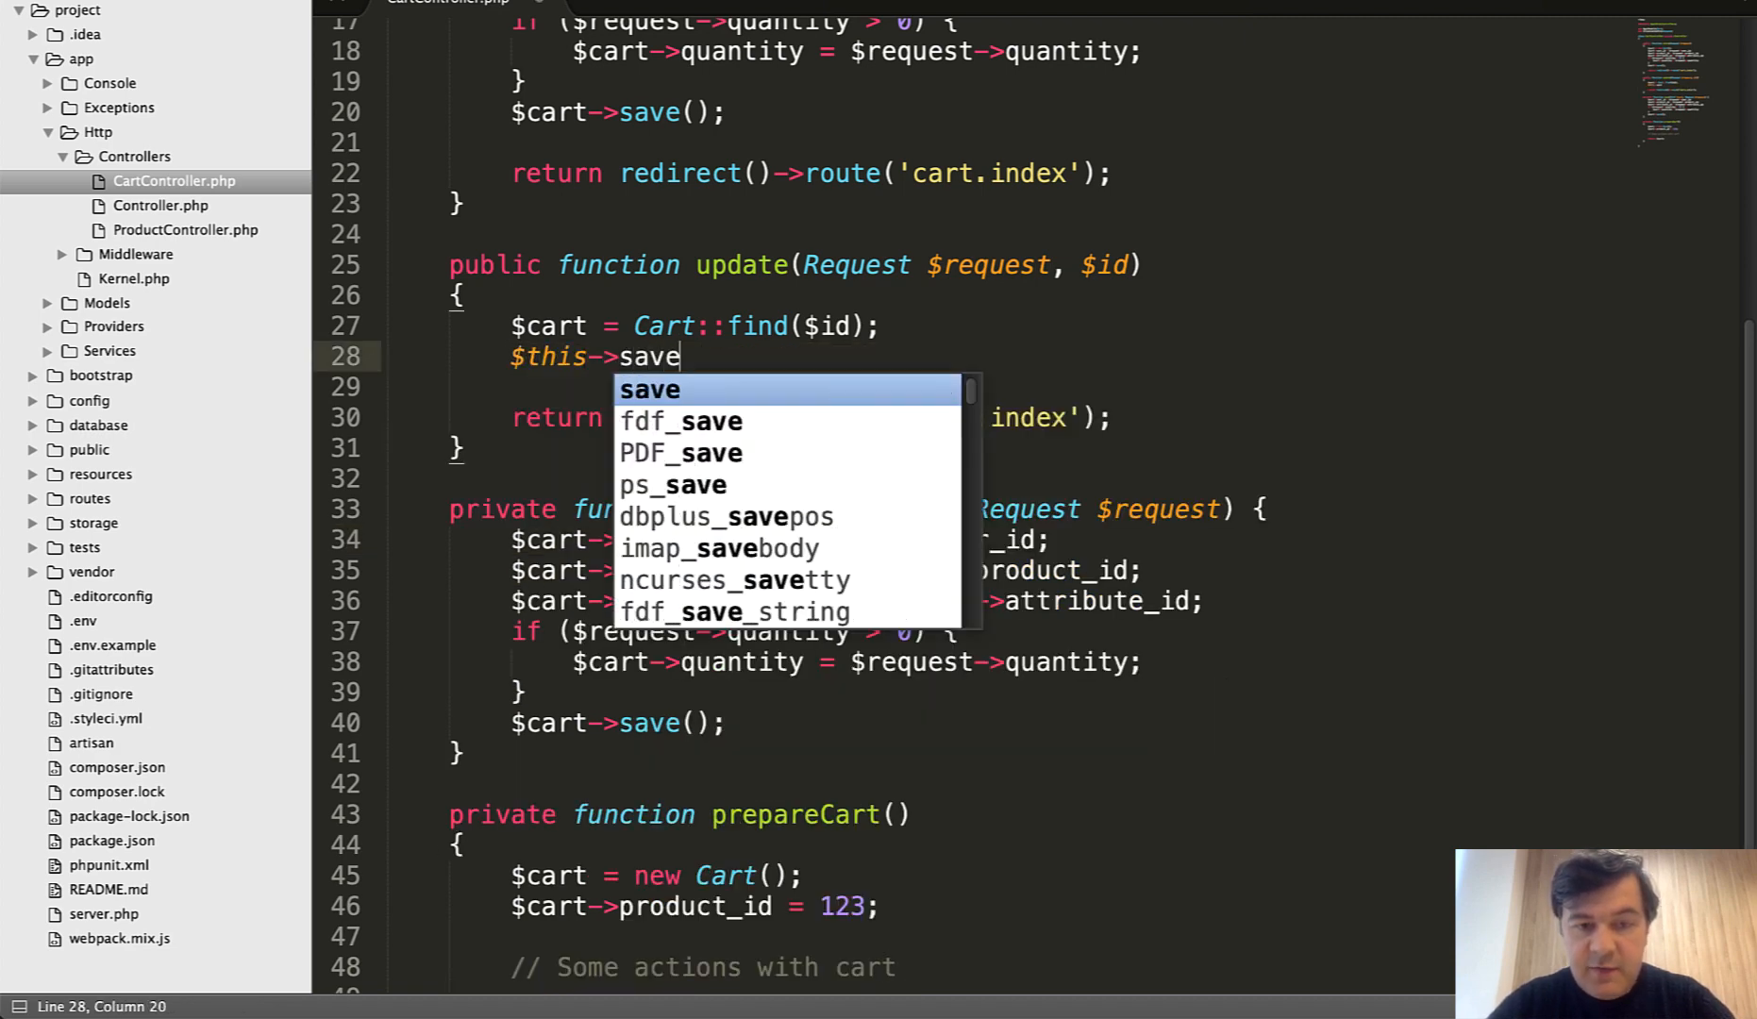
{"action": "type", "text": "($c);"}
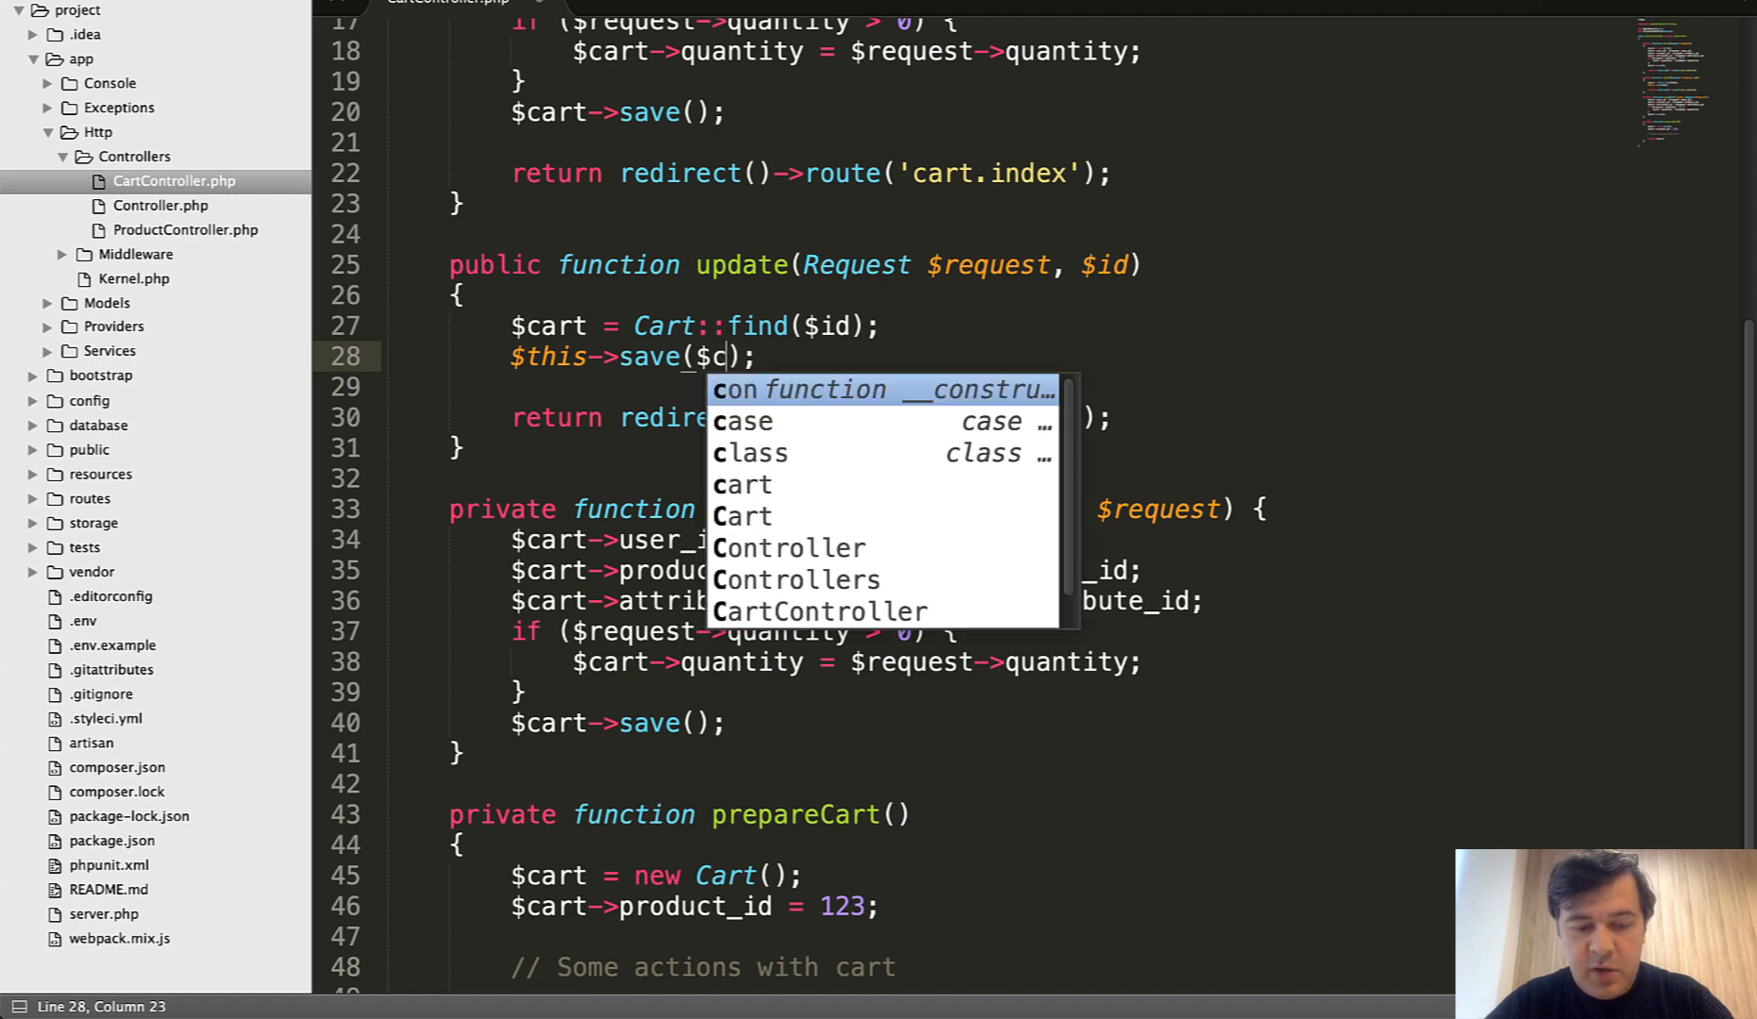
{"action": "type", "text": "art, $request"}
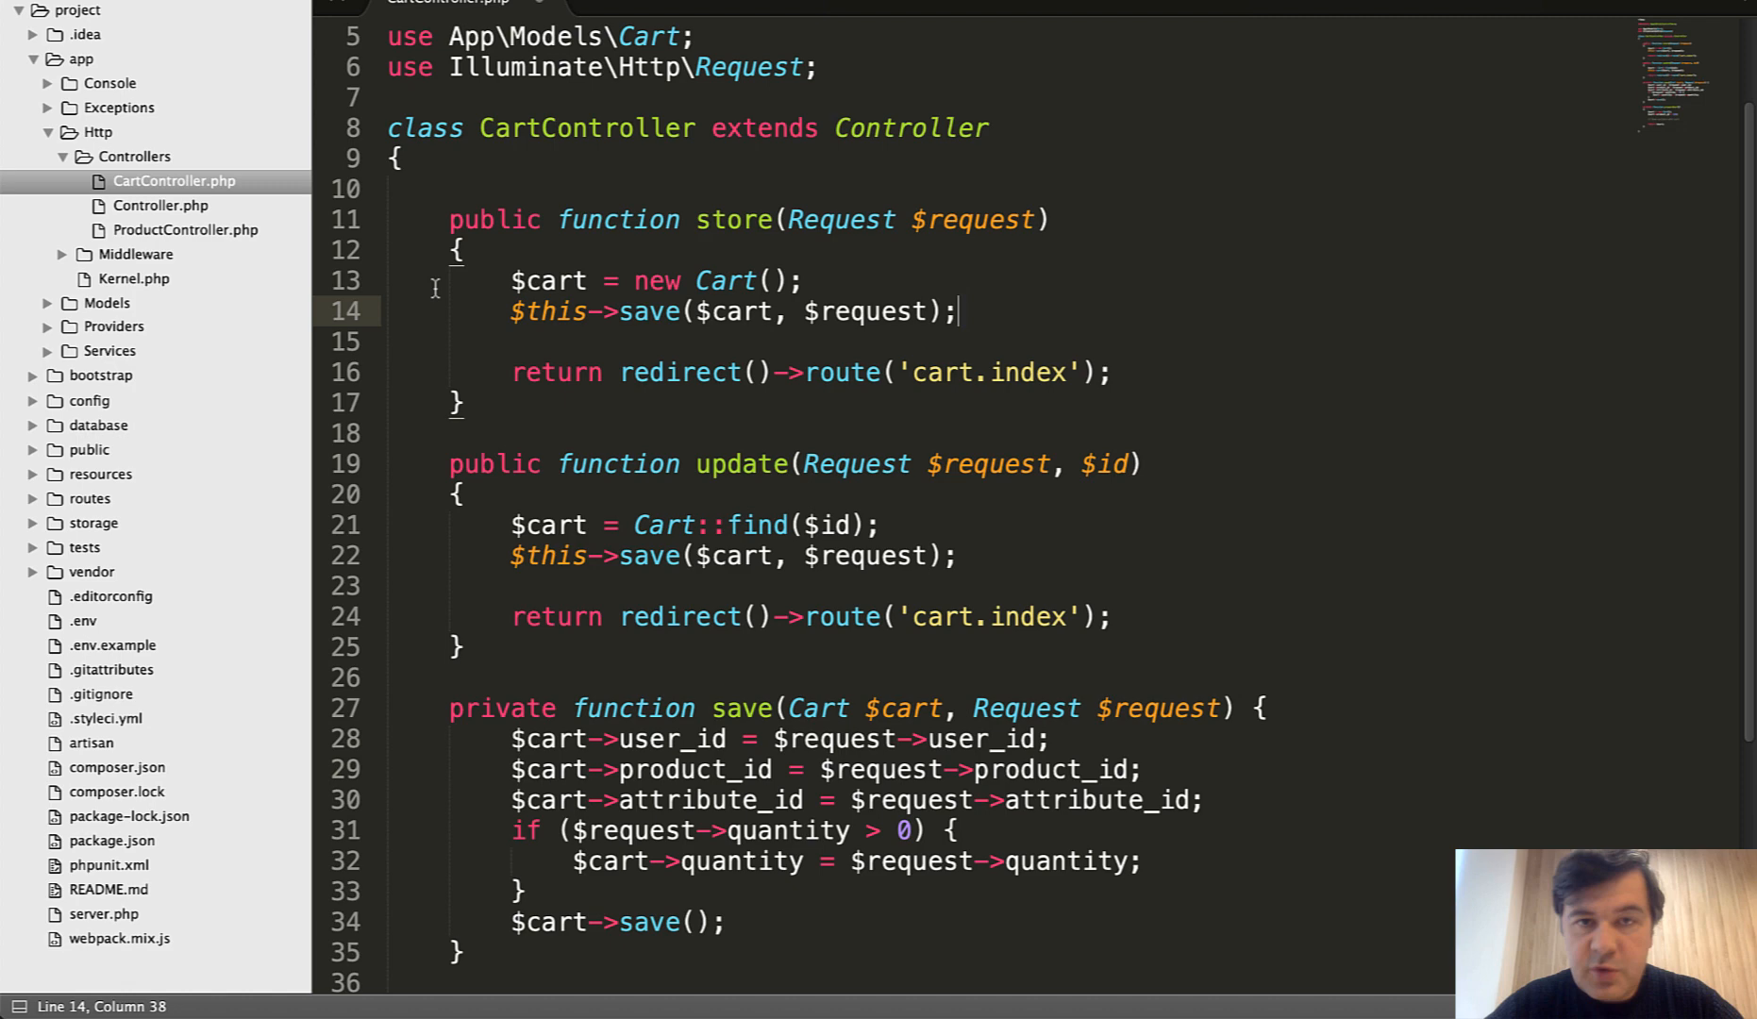
{"action": "mouse_move", "coordinate": [593, 499]}
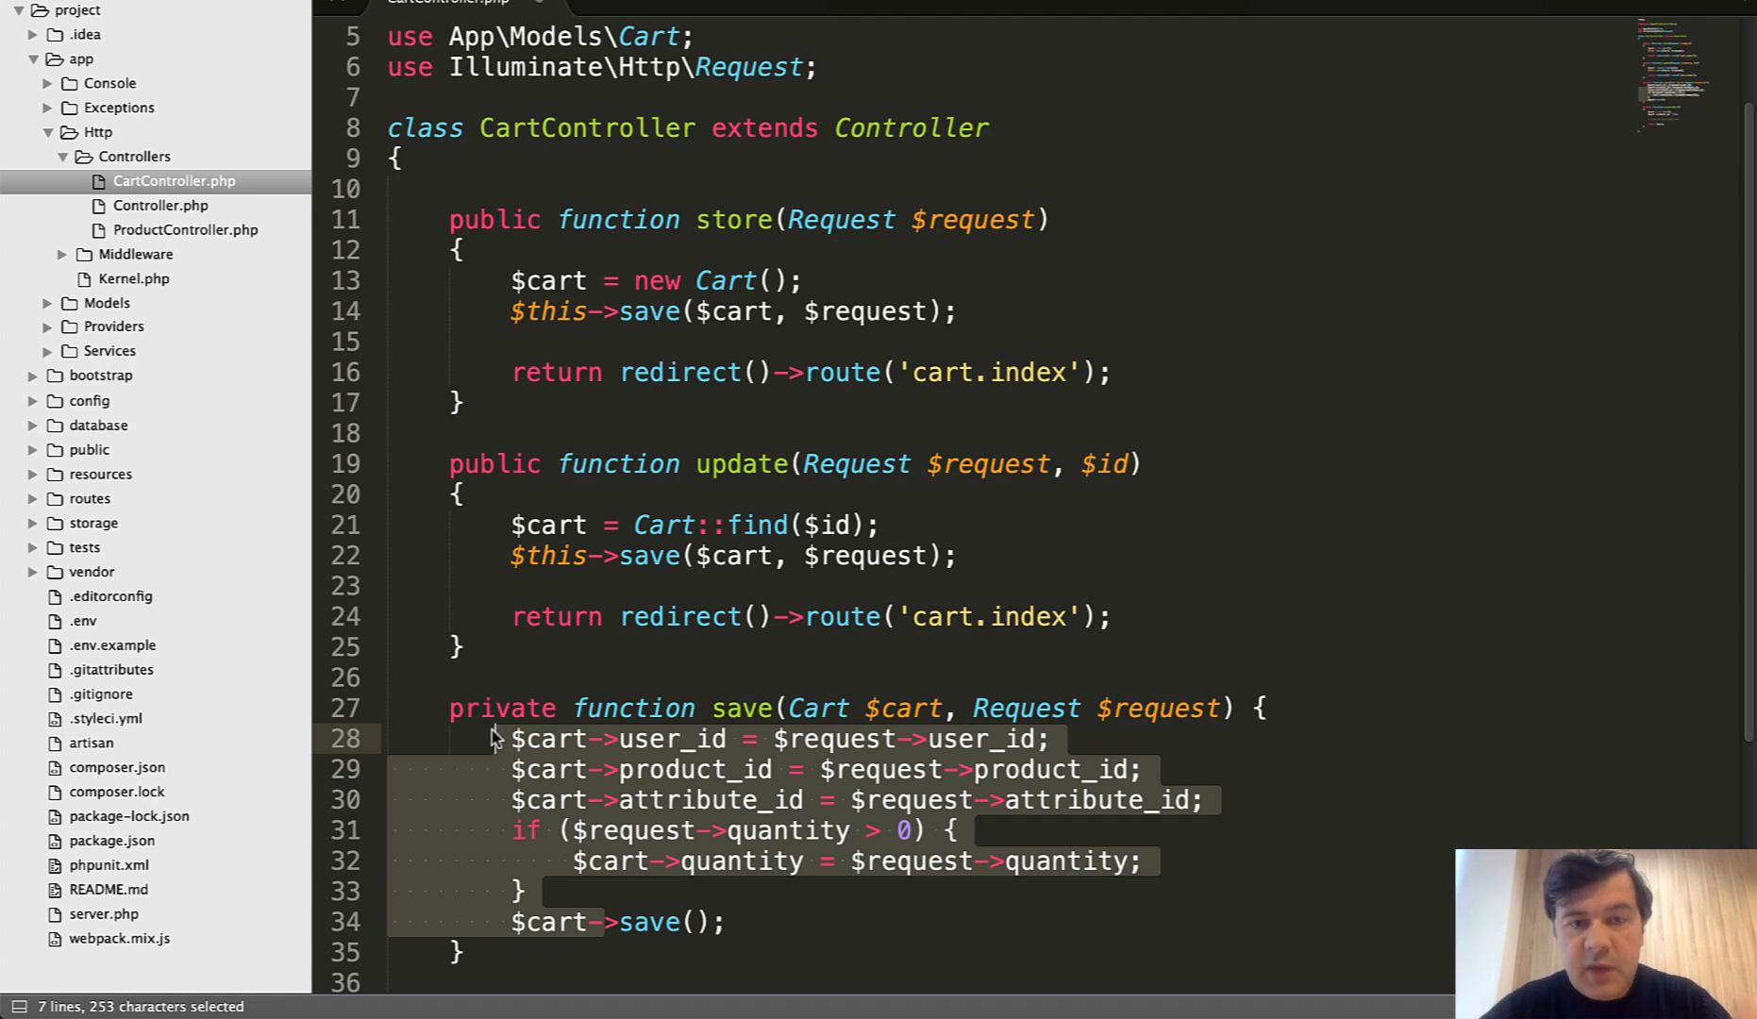
{"action": "left_click", "coordinate": [635, 800]}
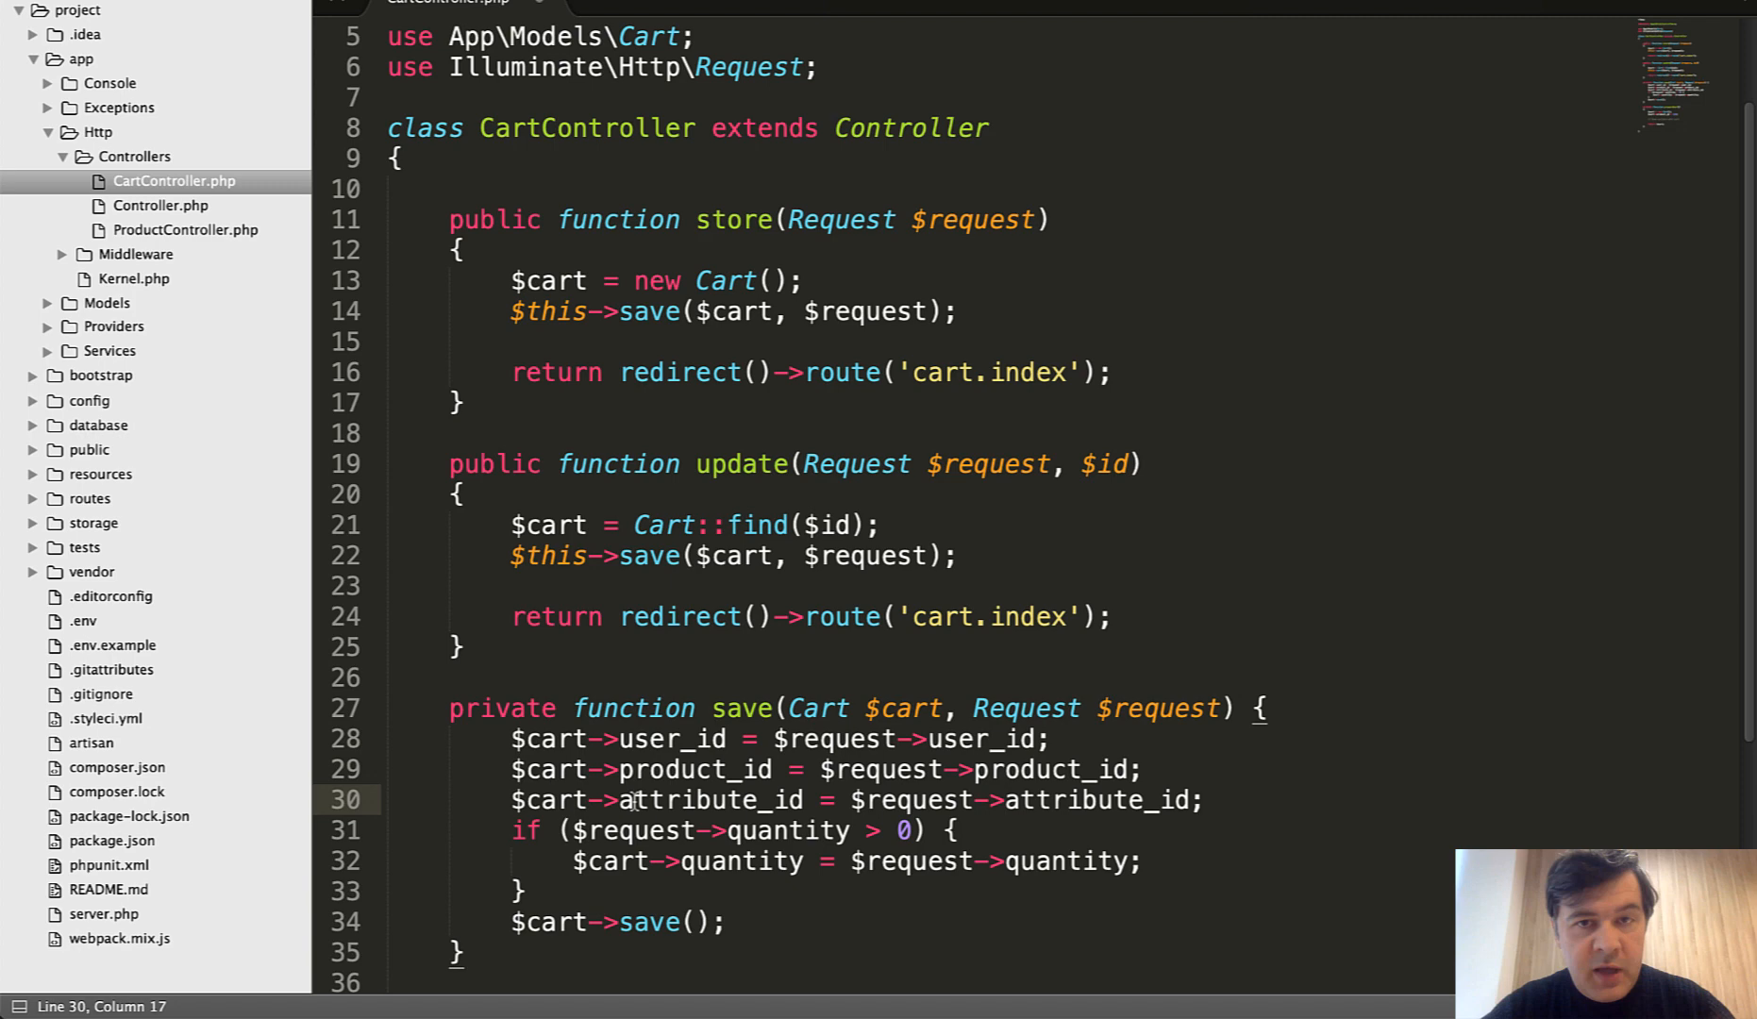
{"action": "left_click", "coordinate": [1225, 708]}
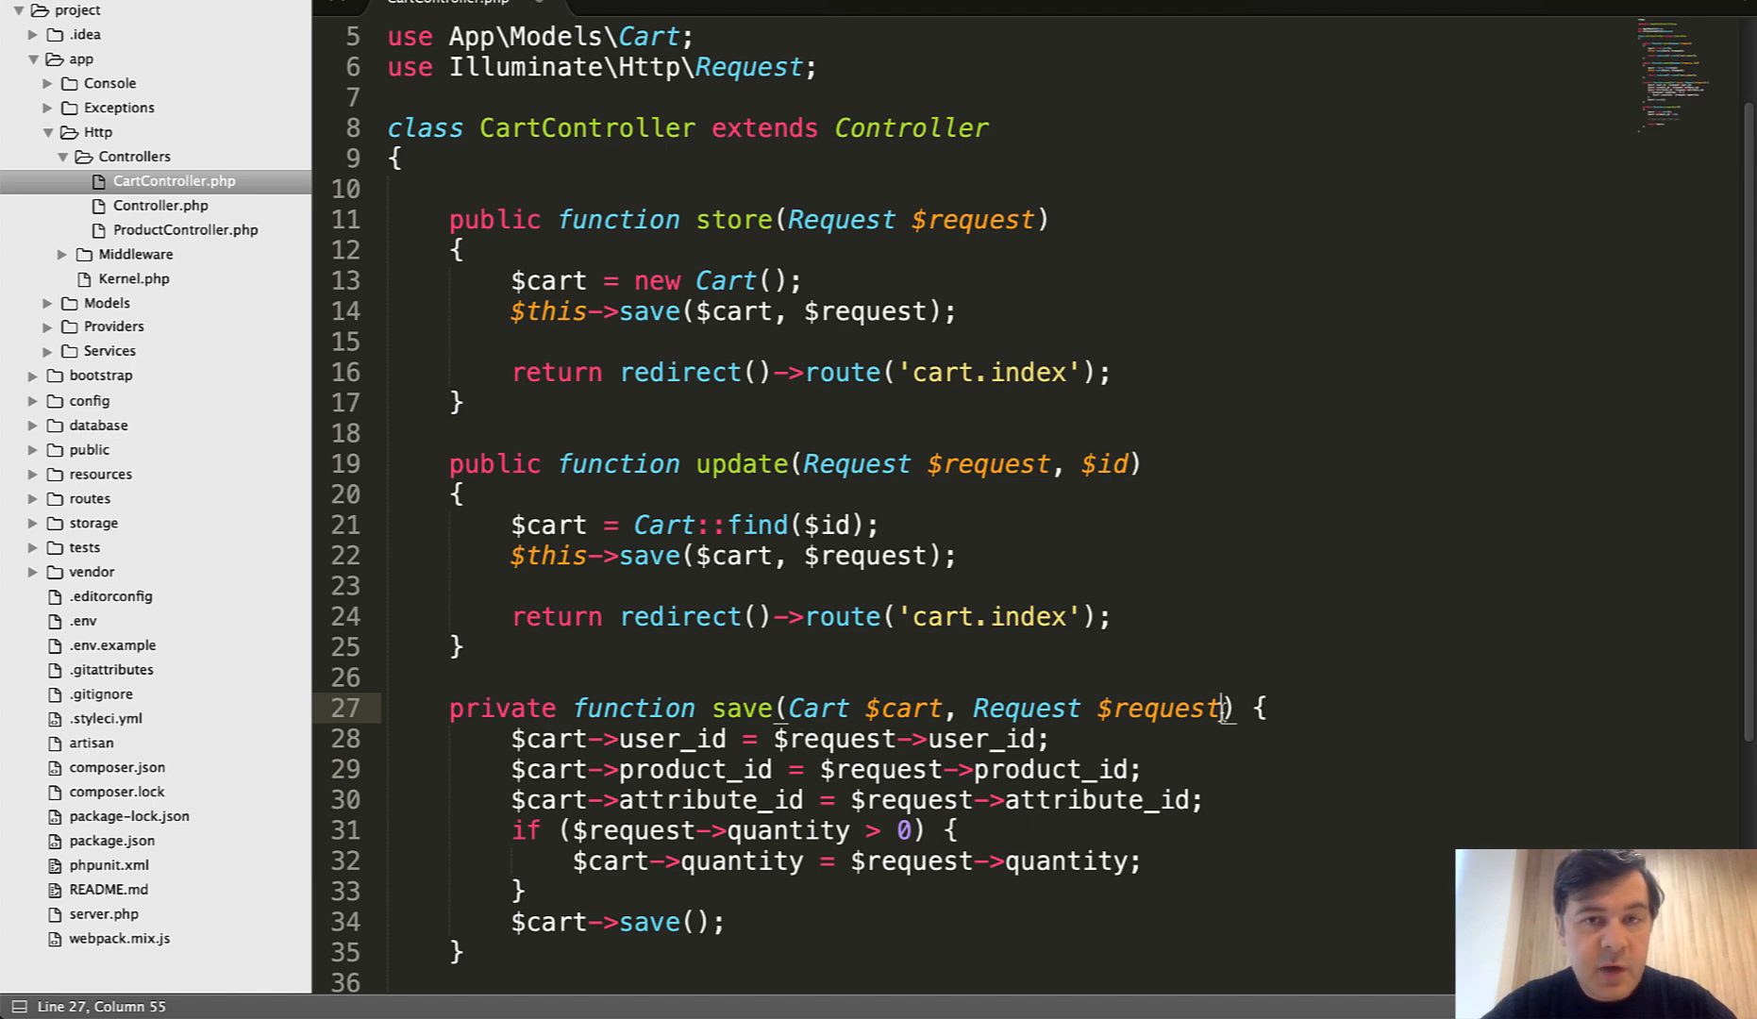
- Compare ProductController's private prepareCart, which creates a new Cart and sets product_id to 123
{"action": "scroll", "scroll_direction": "down", "scroll_amount": 3}
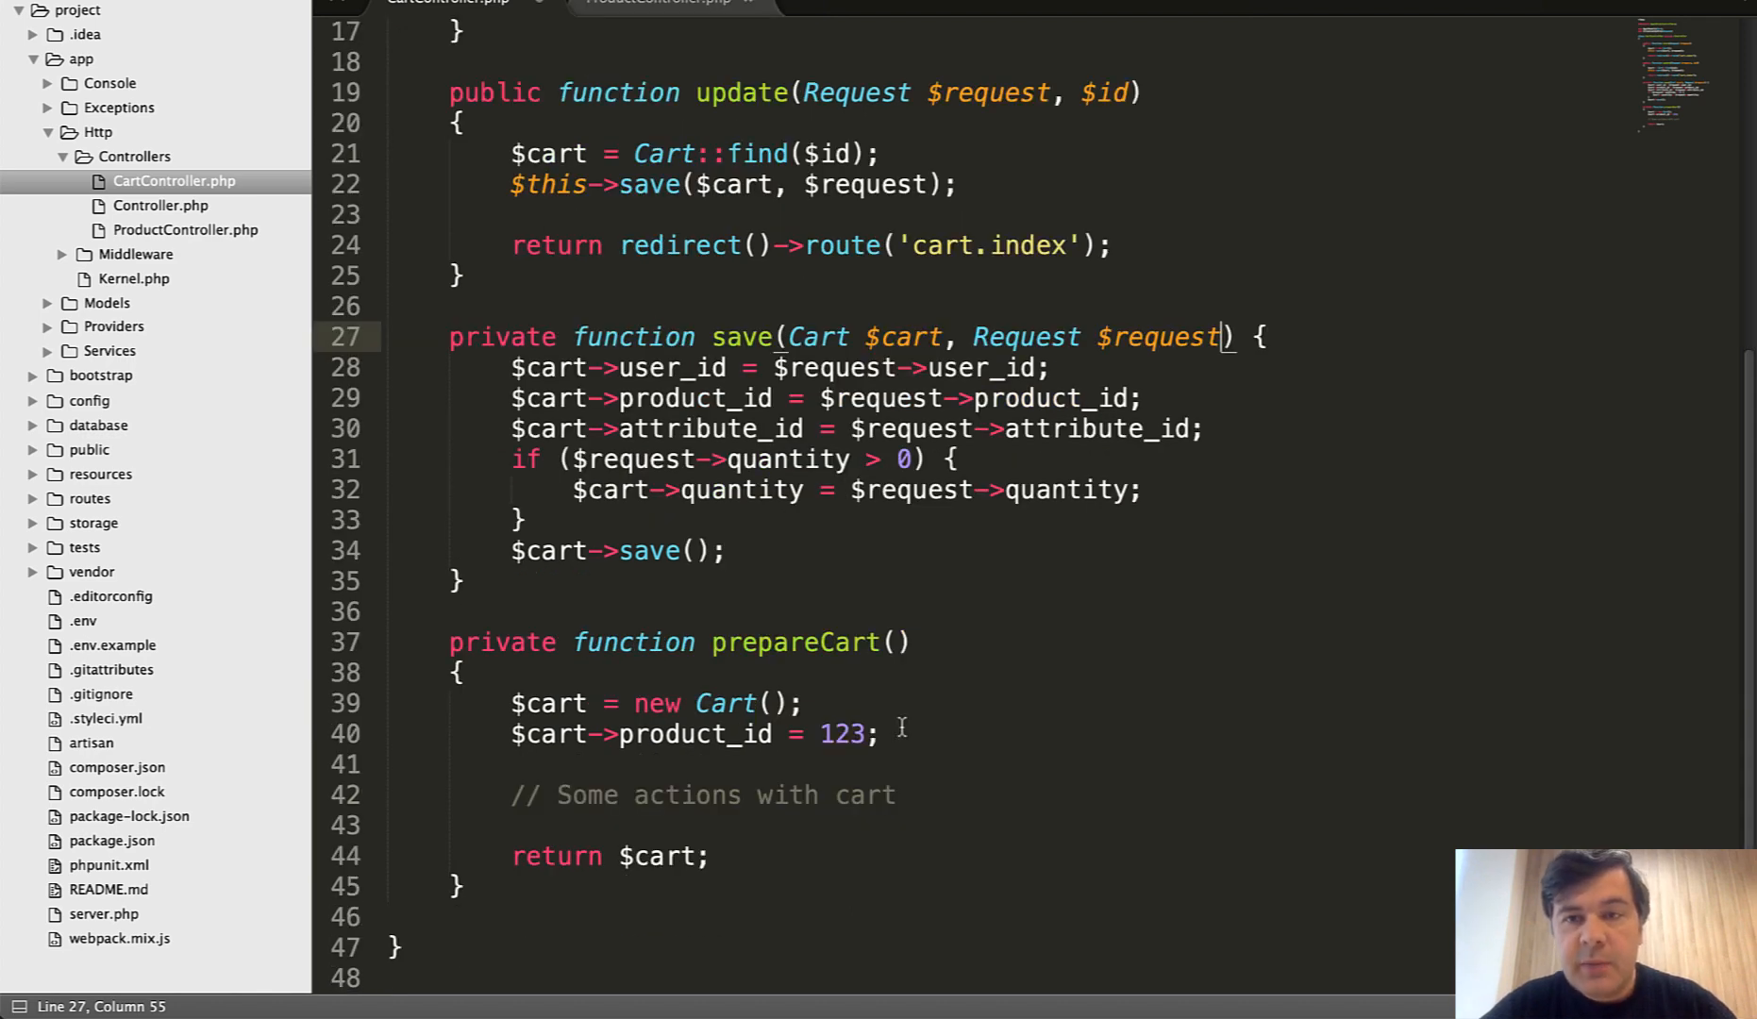
{"action": "mouse_move", "coordinate": [650, 932]}
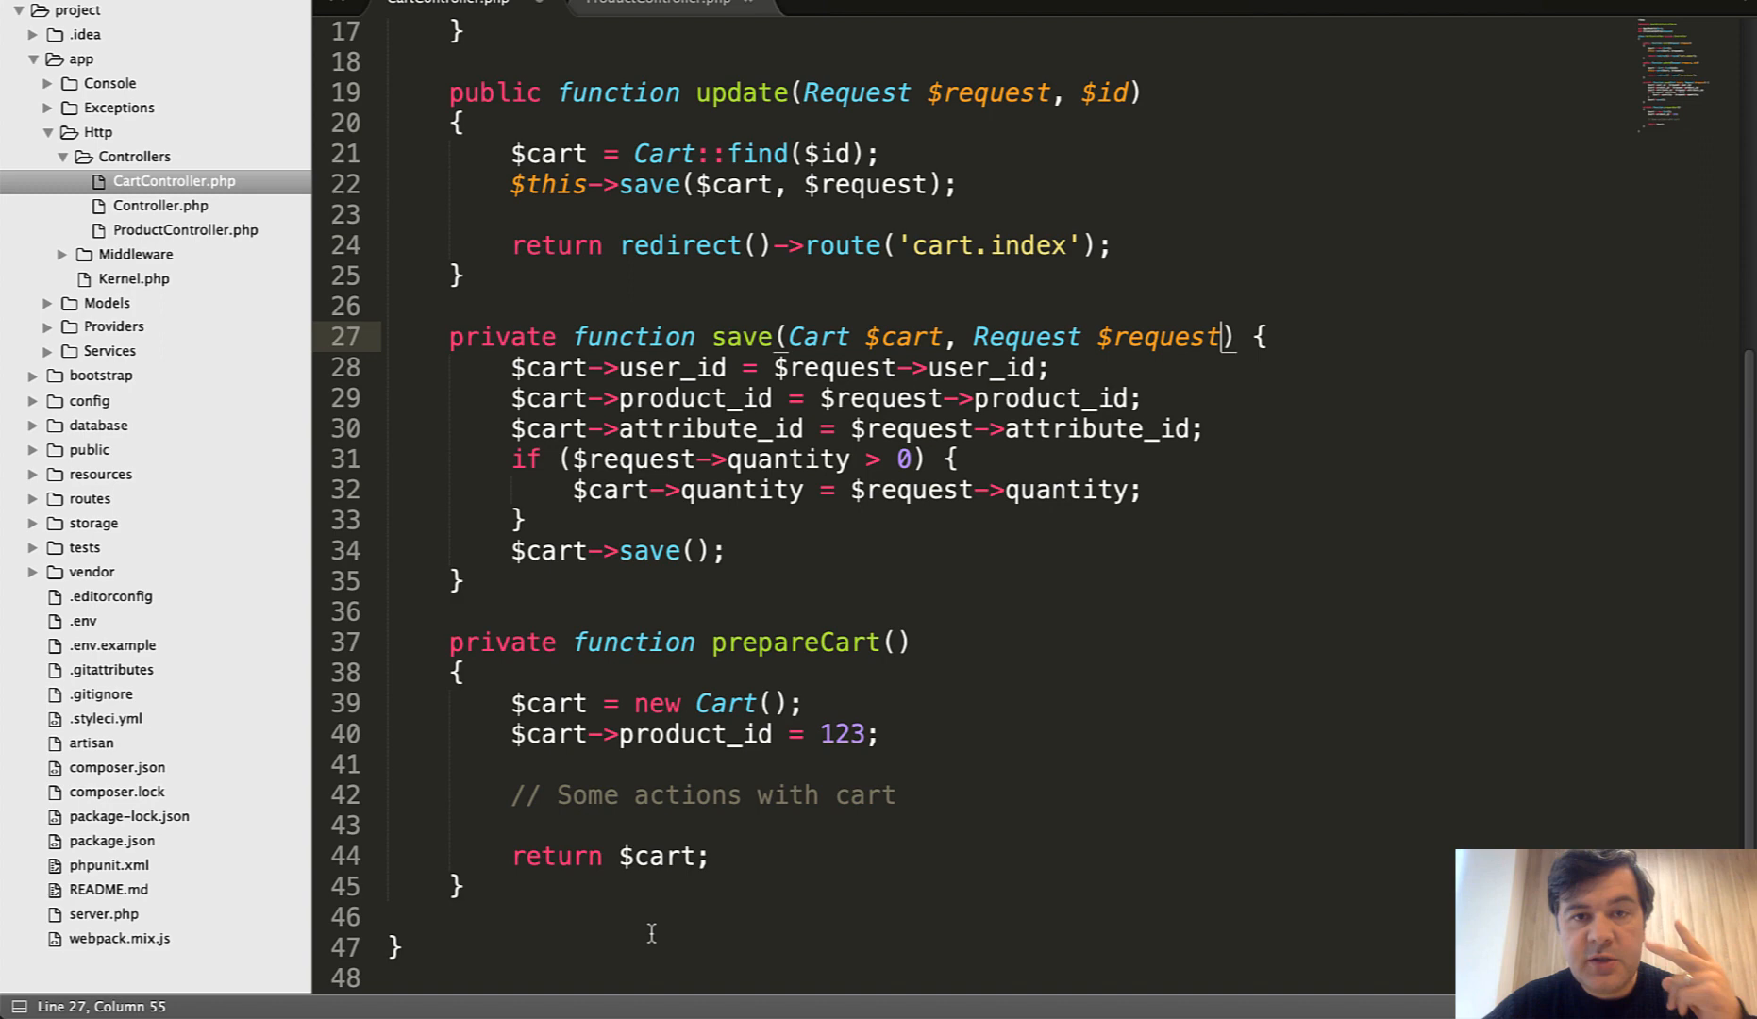
{"action": "mouse_move", "coordinate": [715, 657]}
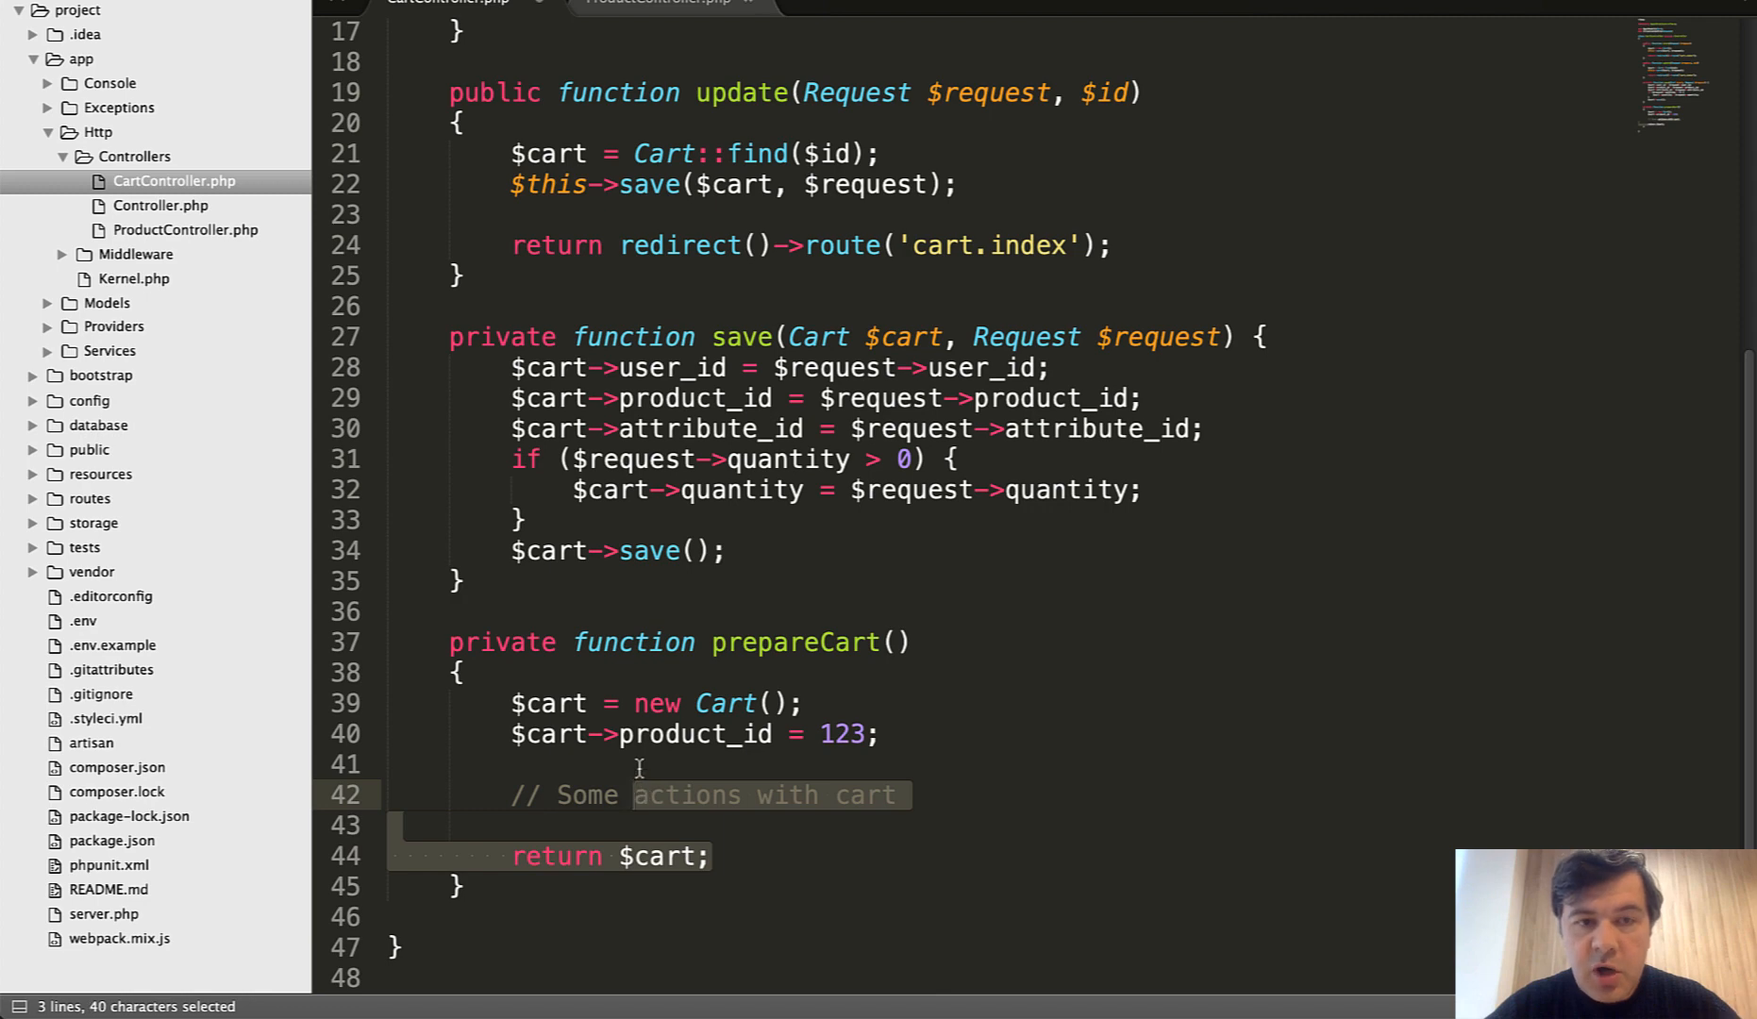
{"action": "left_click", "coordinate": [659, 4]}
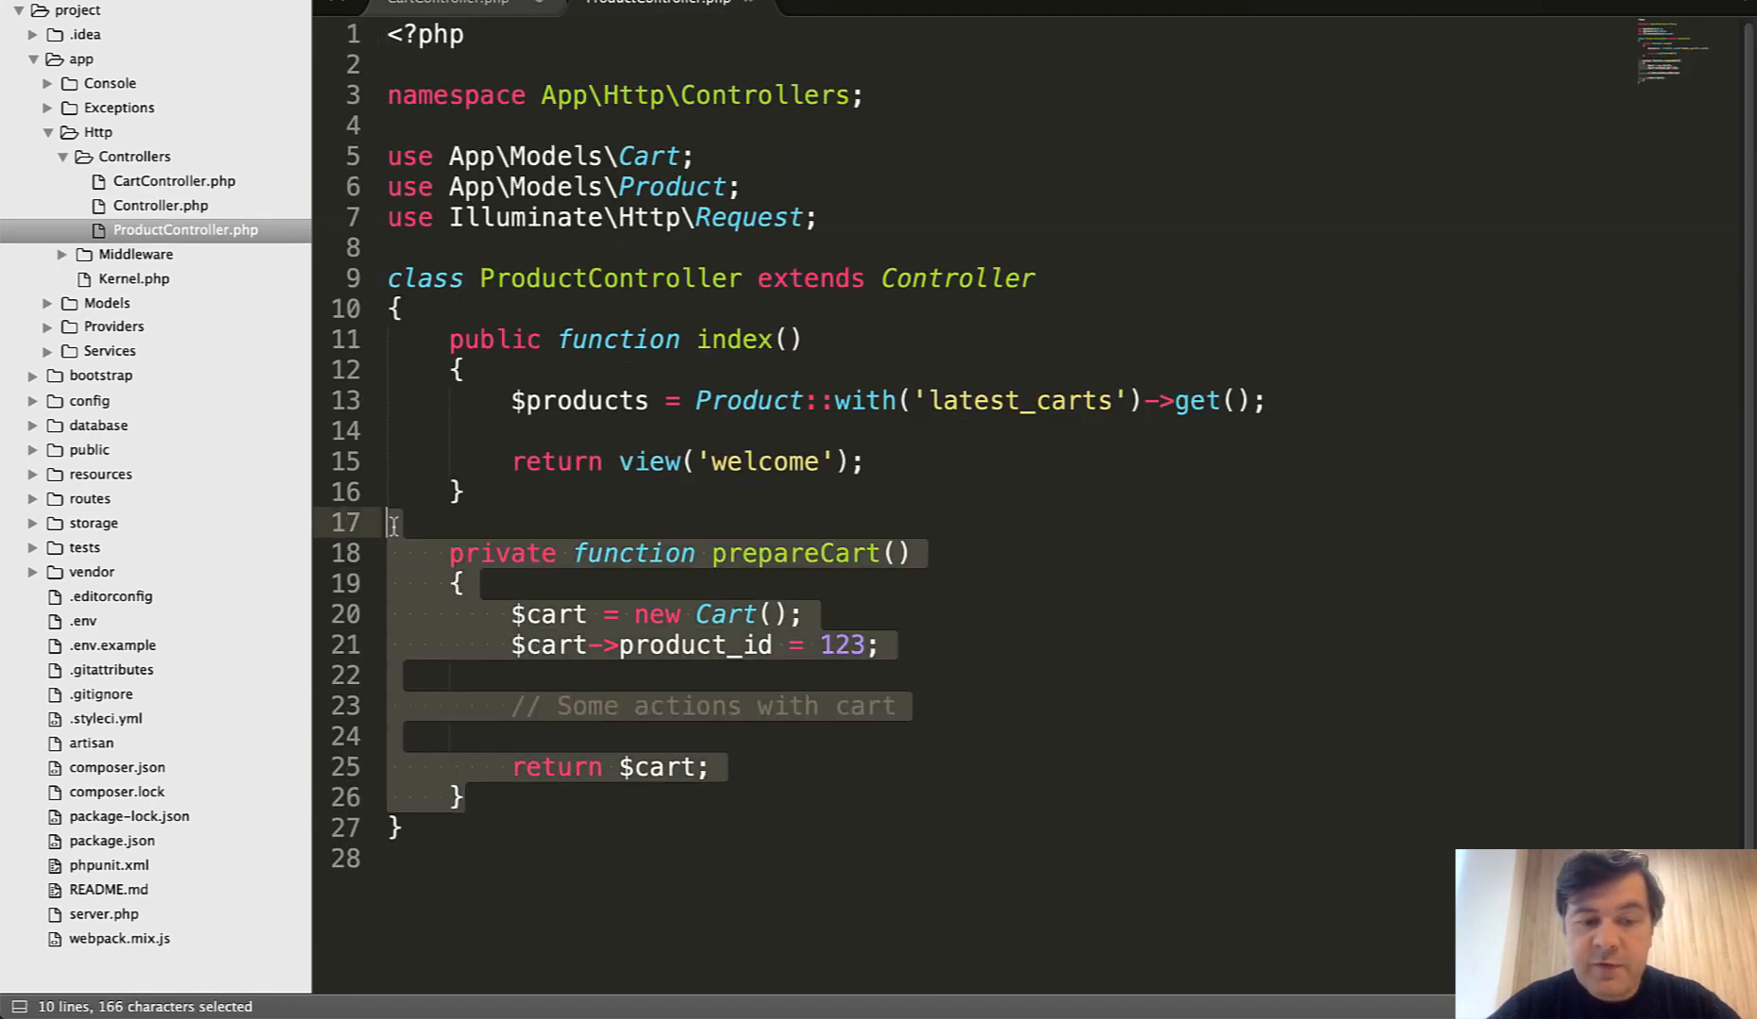
{"action": "left_click", "coordinate": [548, 582]}
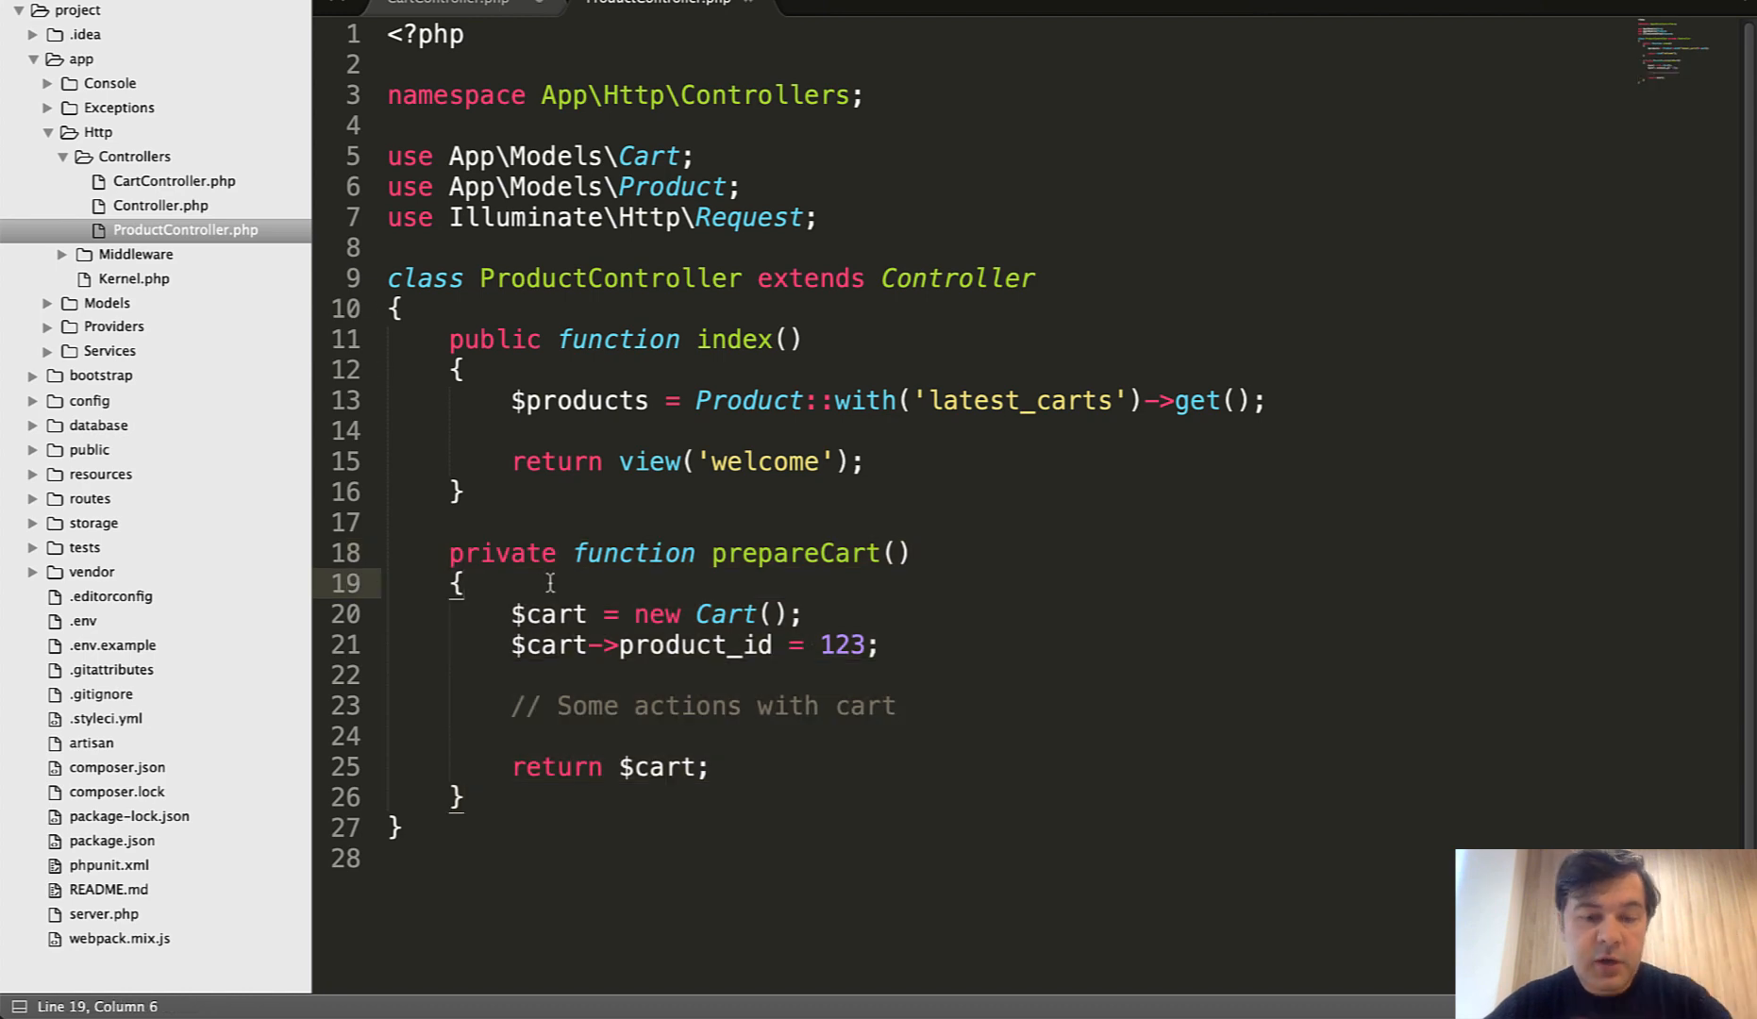
{"action": "left_click", "coordinate": [686, 644]}
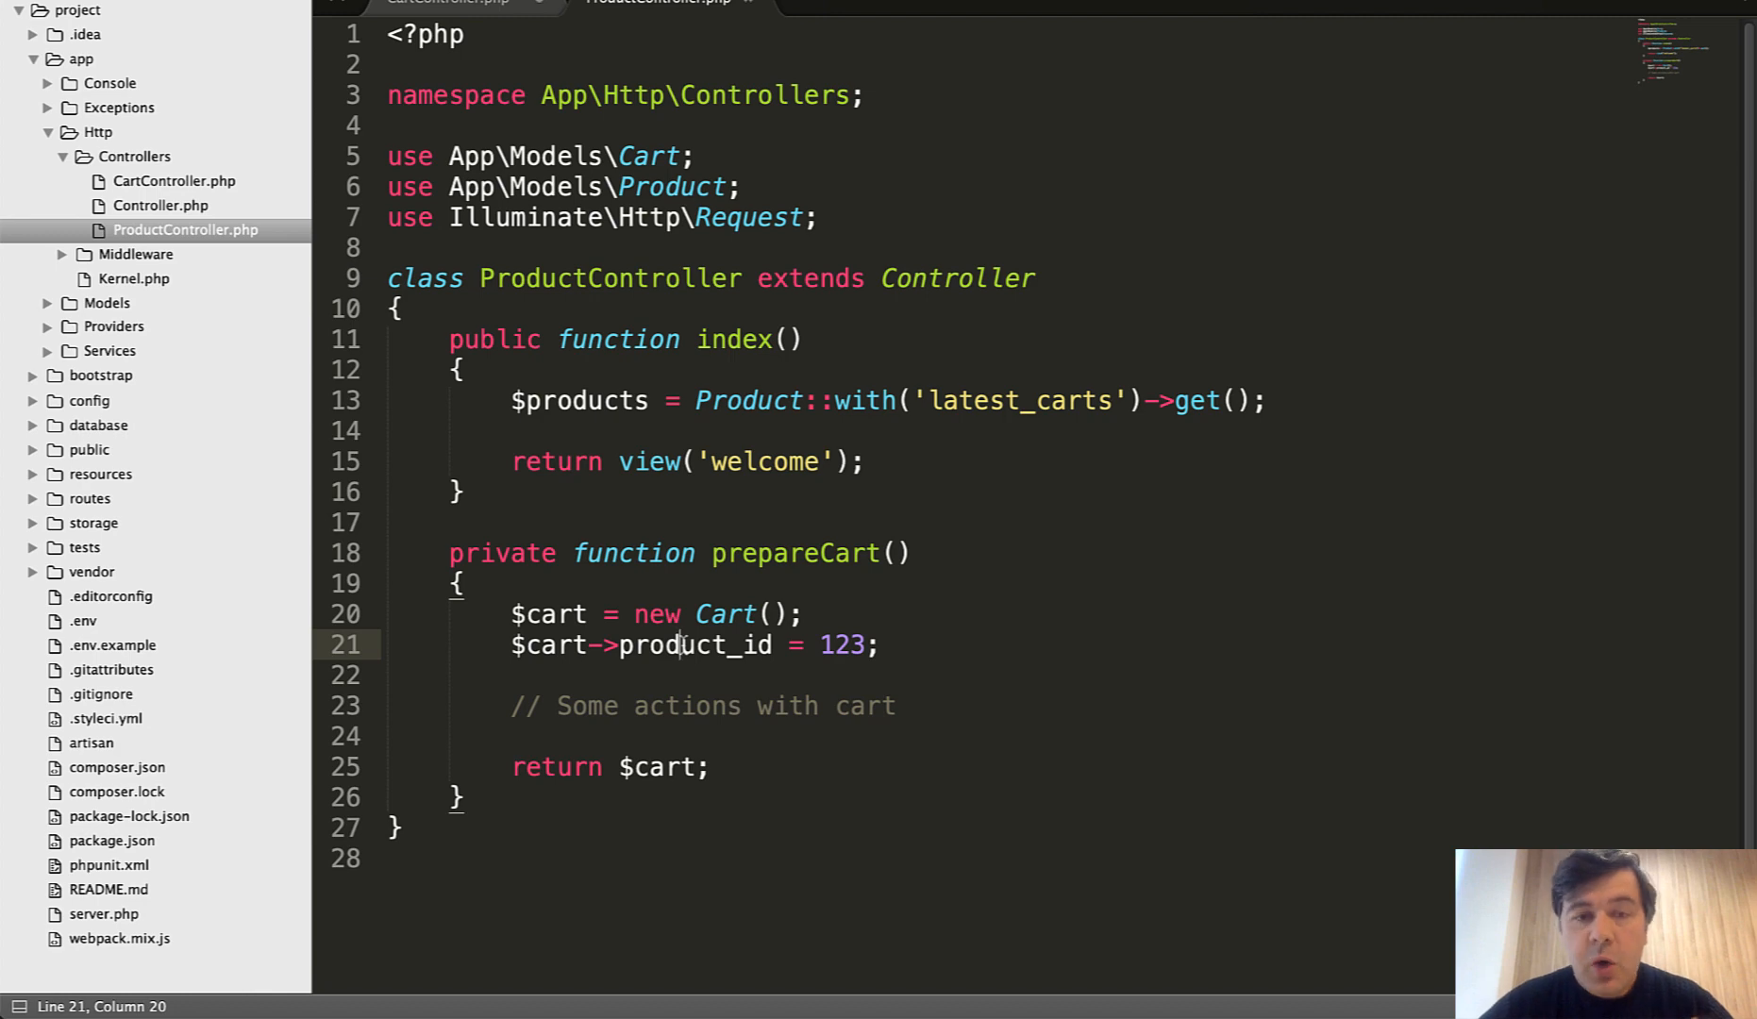
{"action": "left_click", "coordinate": [512, 614]}
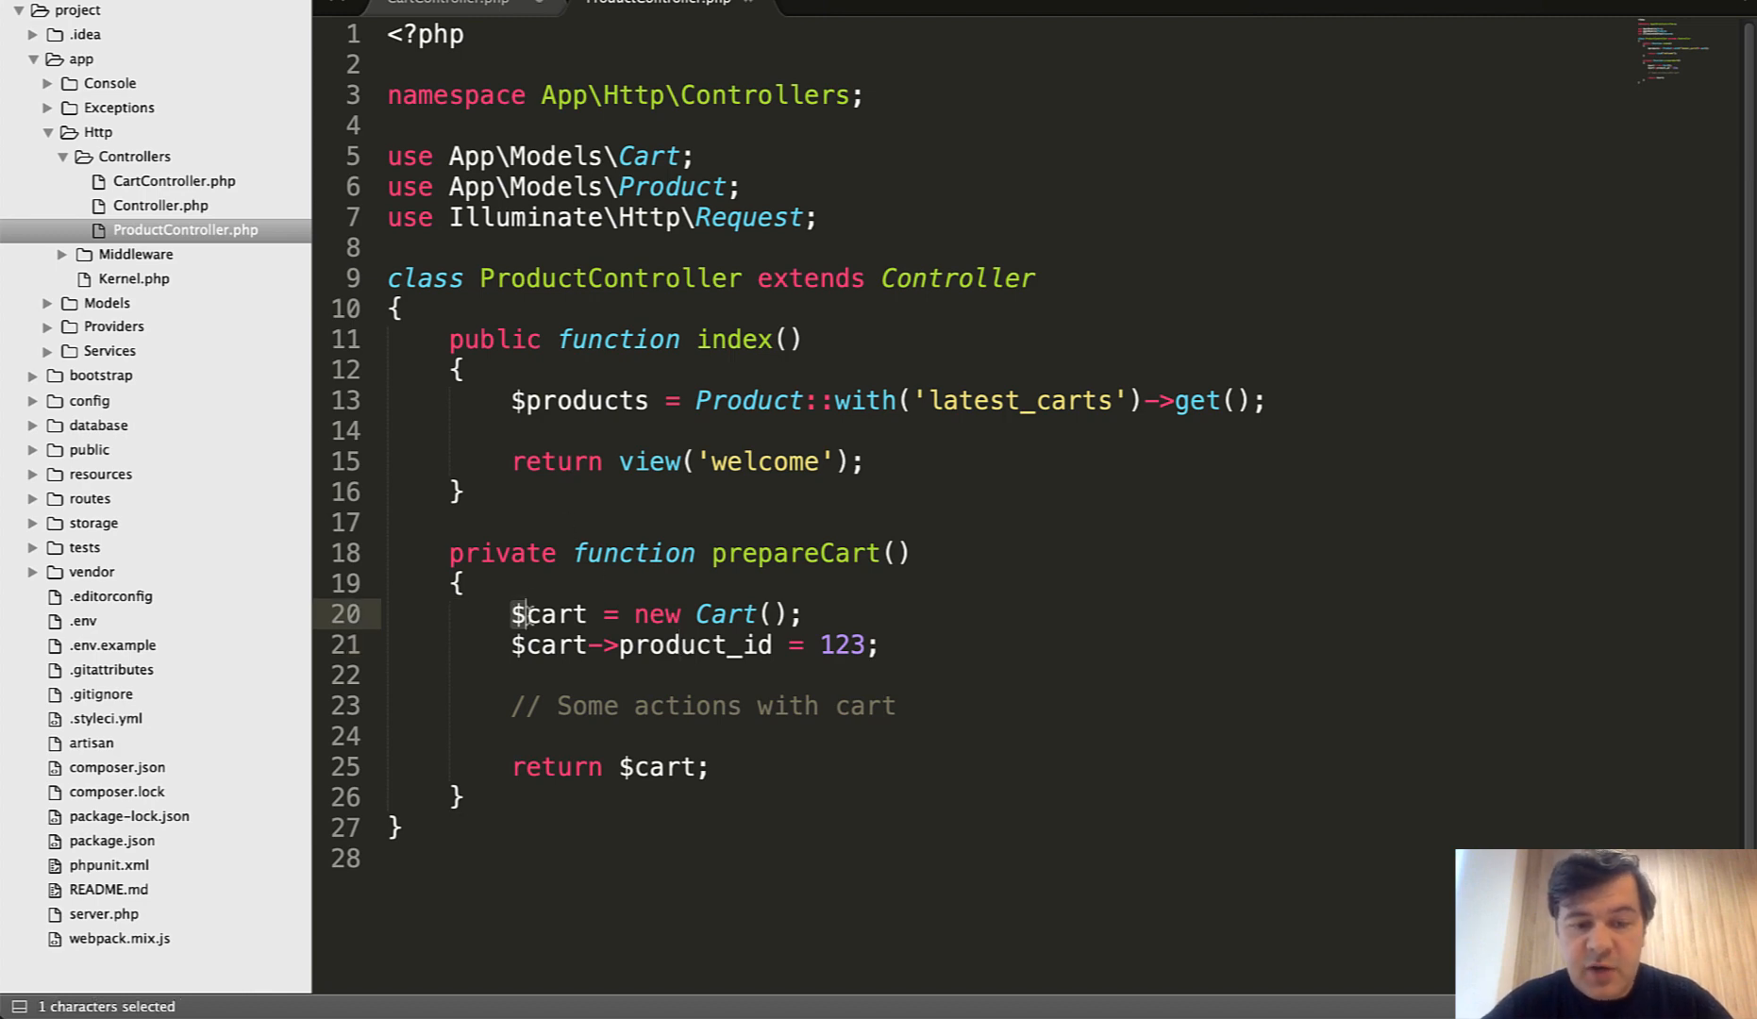
{"action": "left_click", "coordinate": [771, 736]}
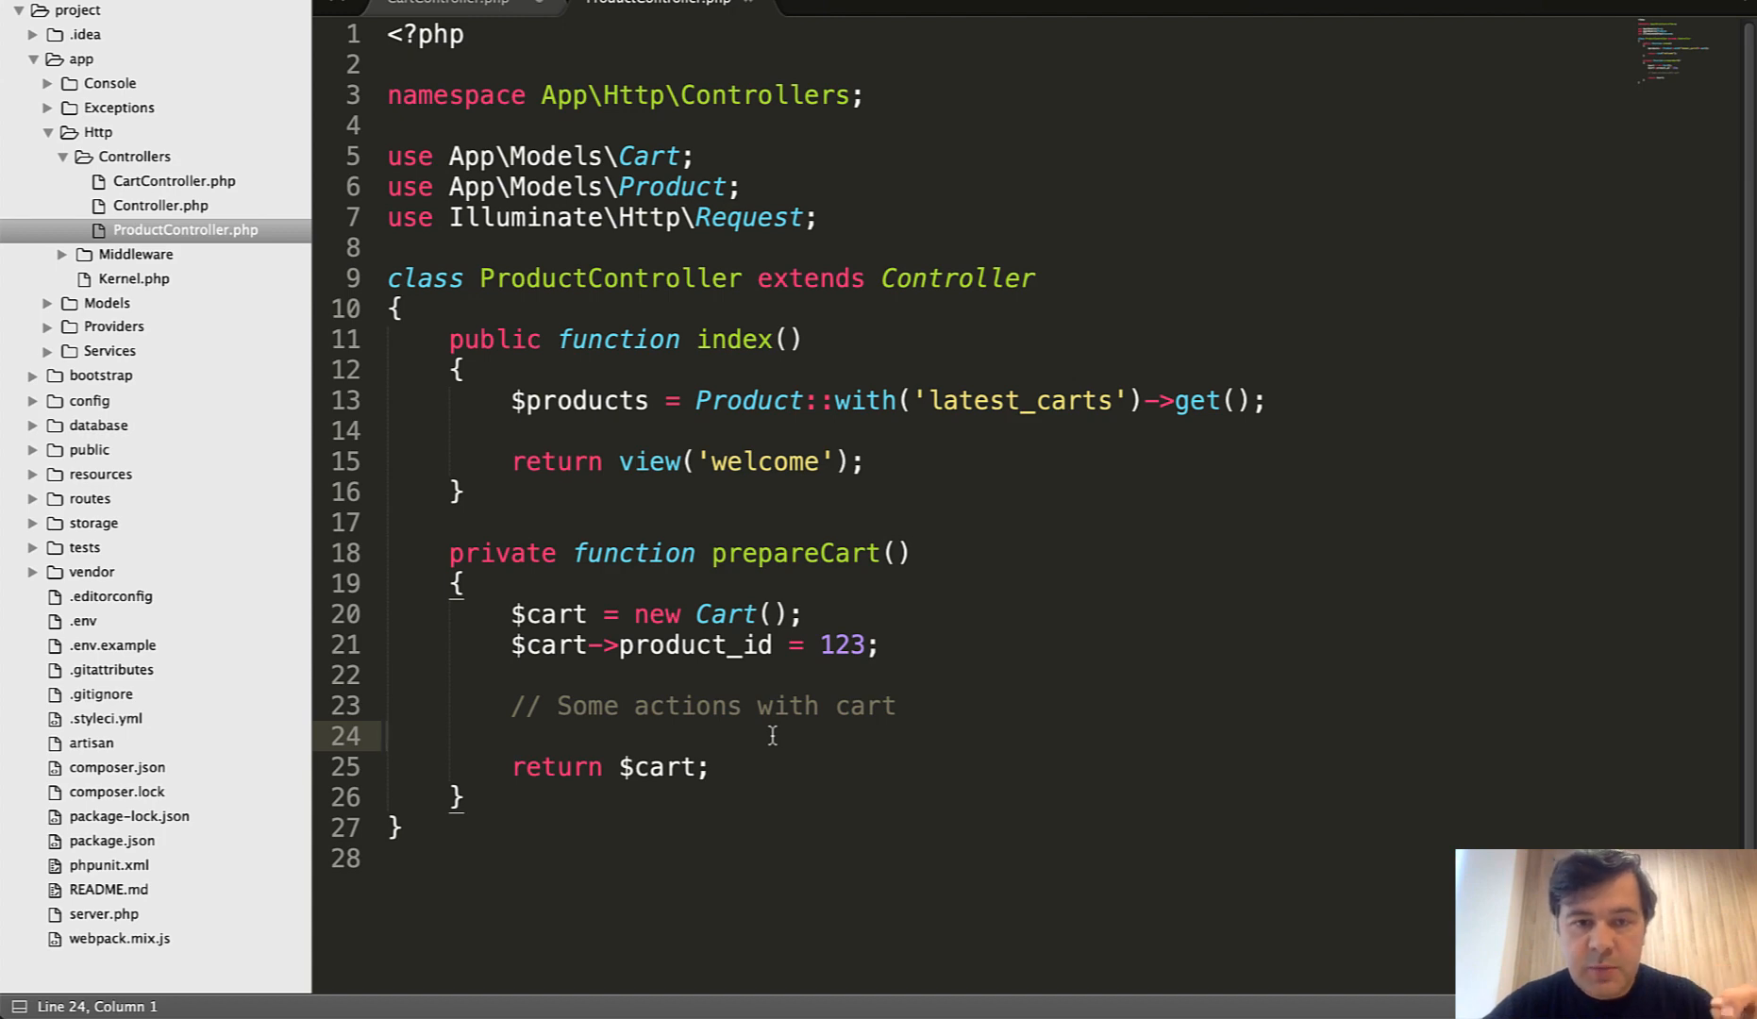
{"action": "left_click", "coordinate": [955, 279]}
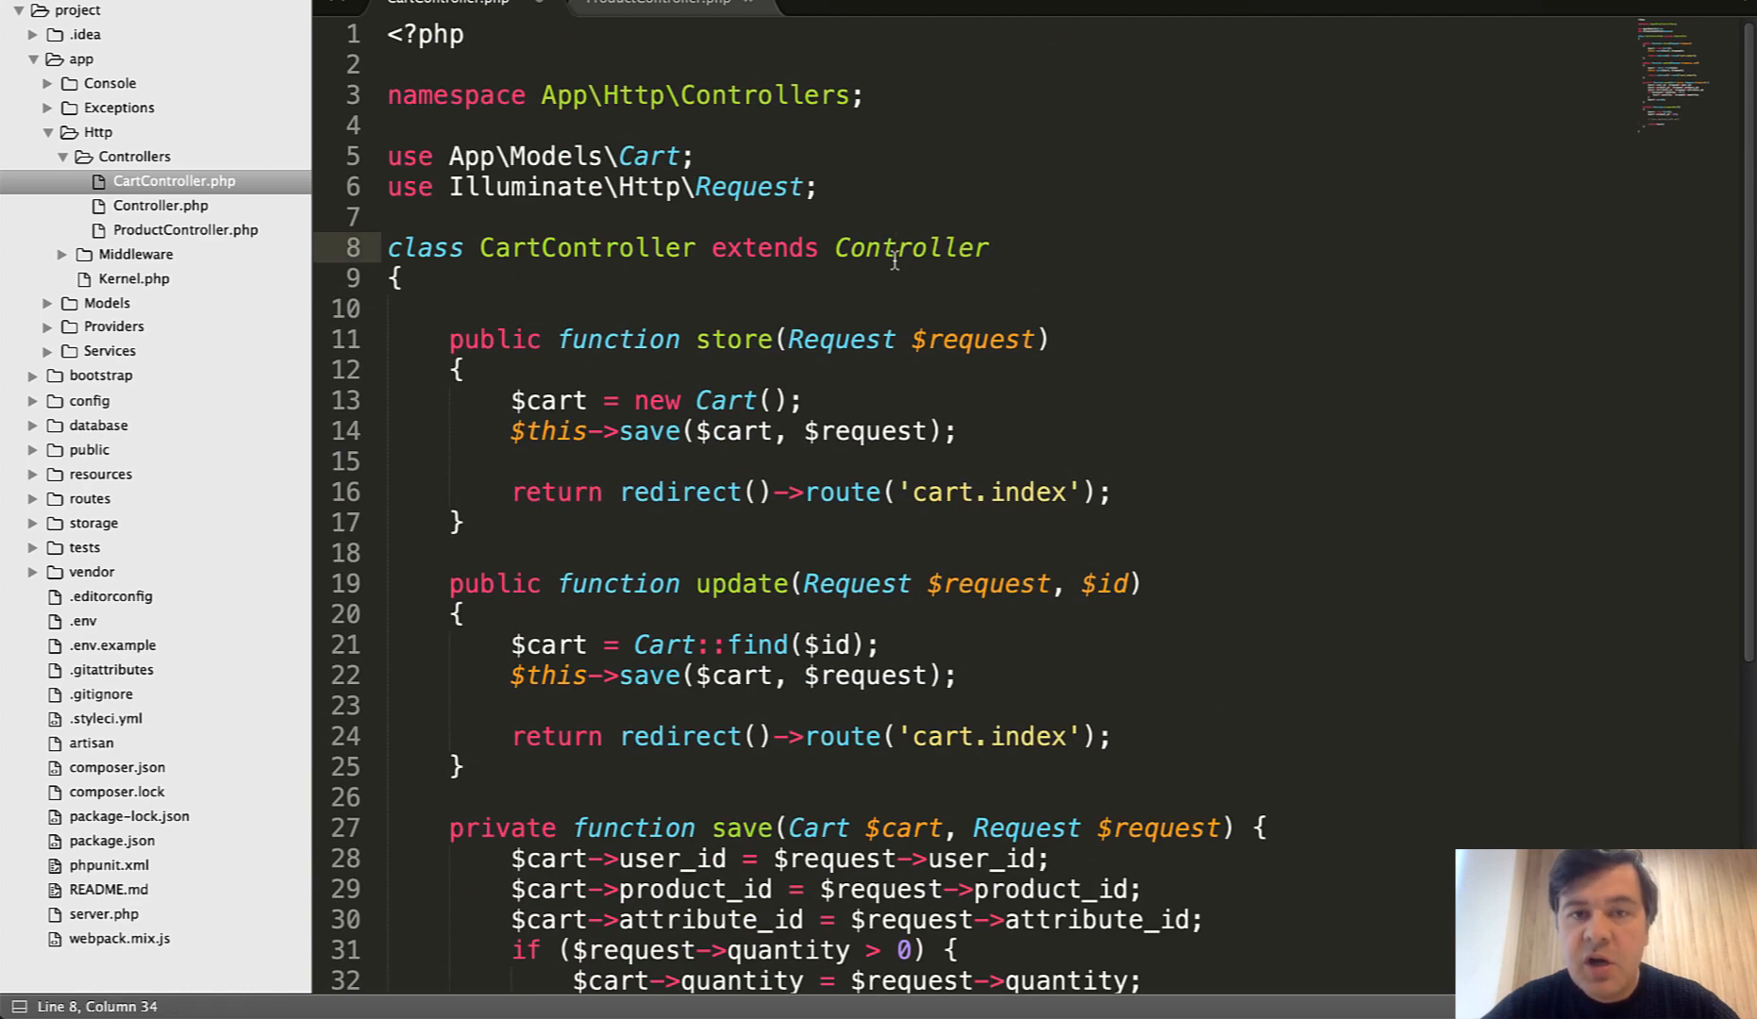
- Move prepareCart out of ProductController into the base Controller as a public method
{"action": "left_click", "coordinate": [161, 204]}
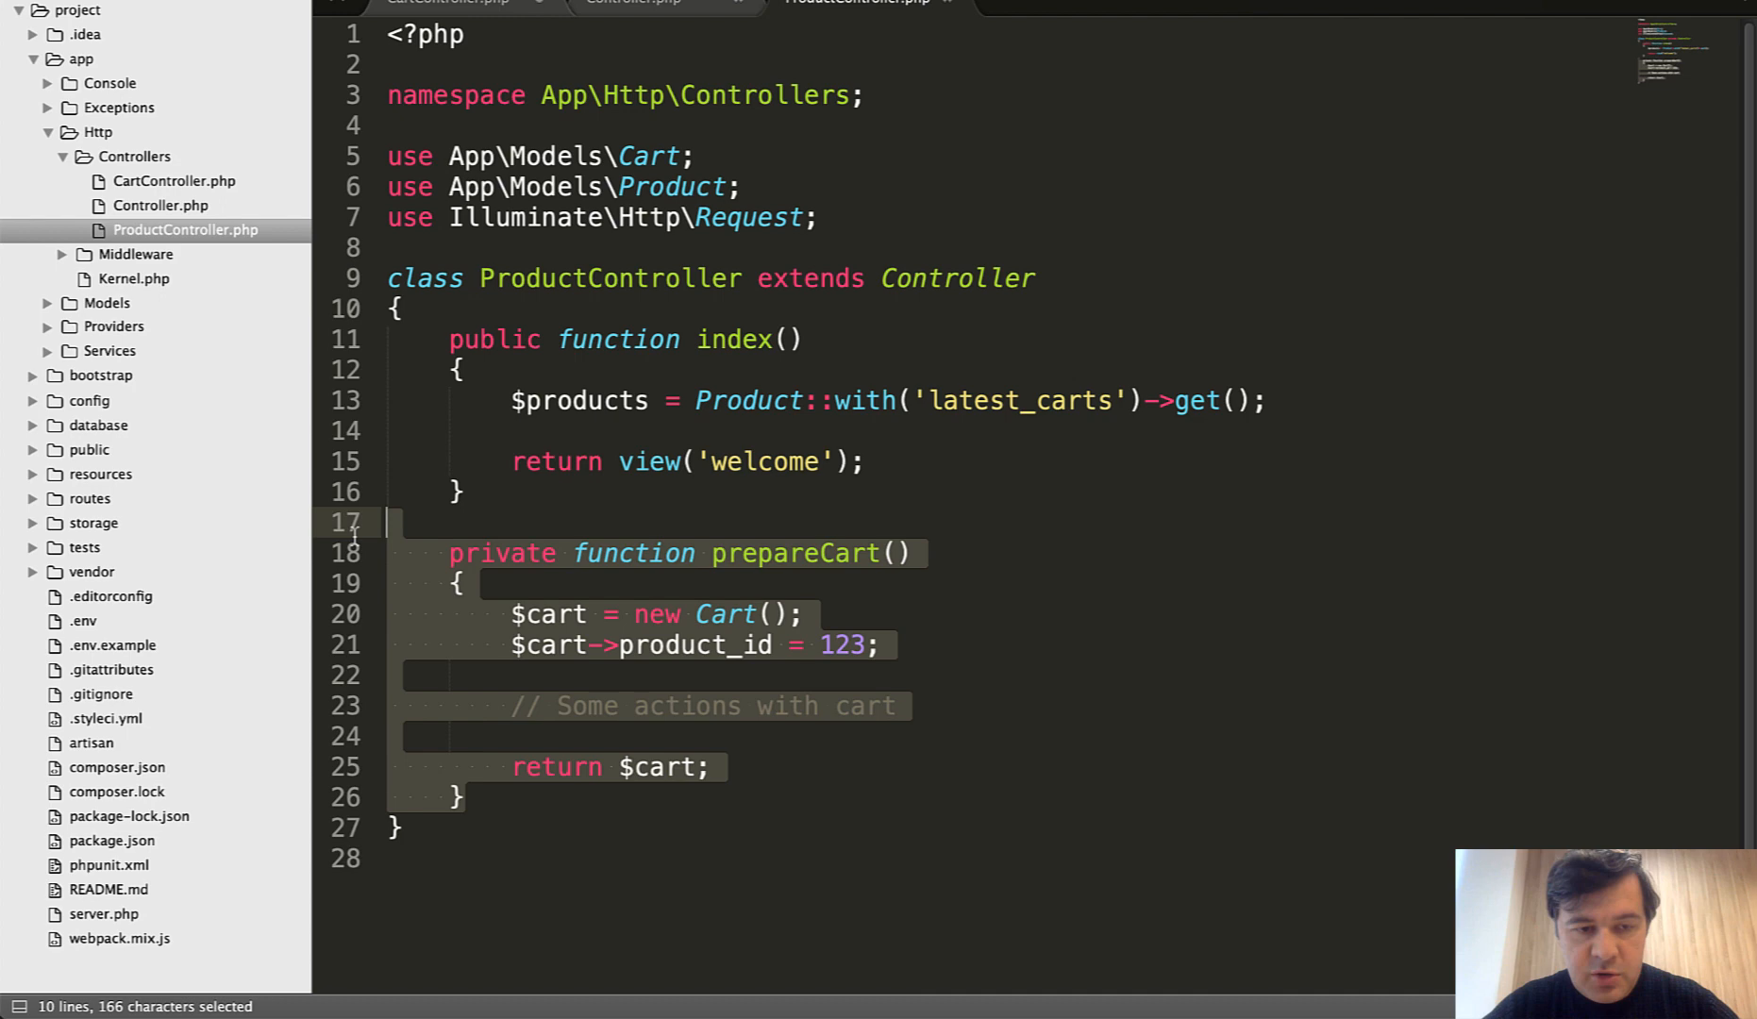
{"action": "key", "text": "Delete"}
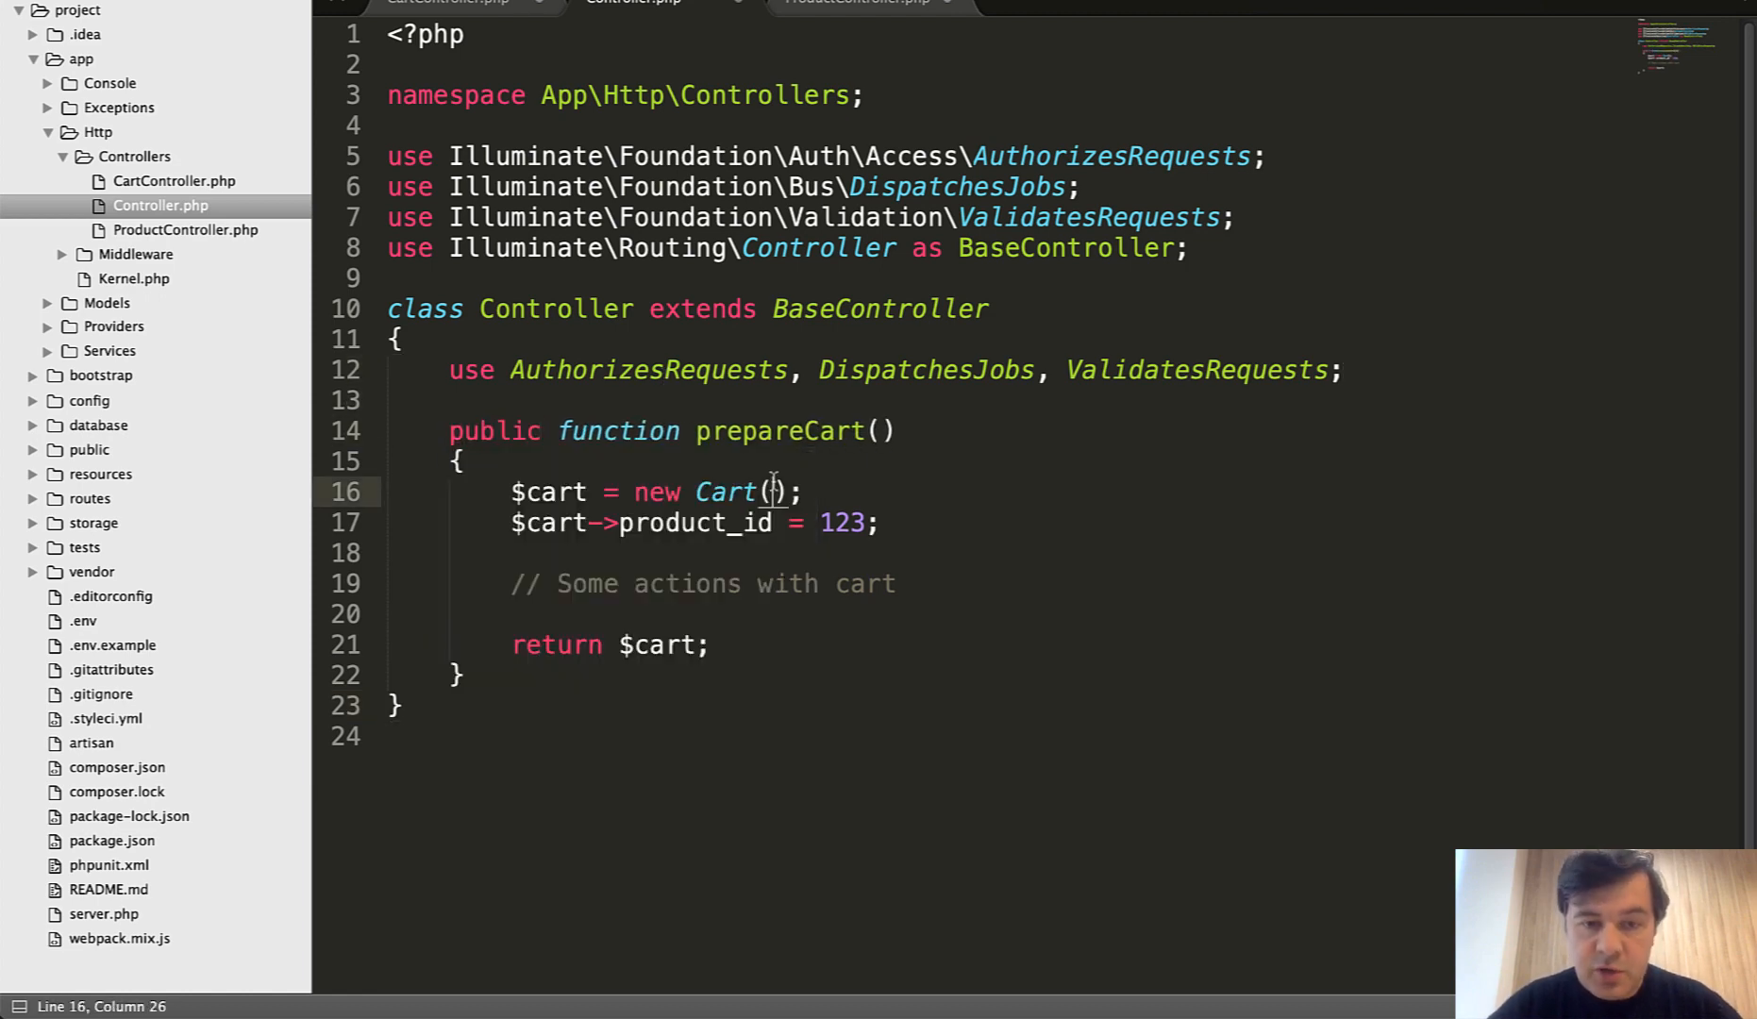
{"action": "double_click", "coordinate": [726, 490]}
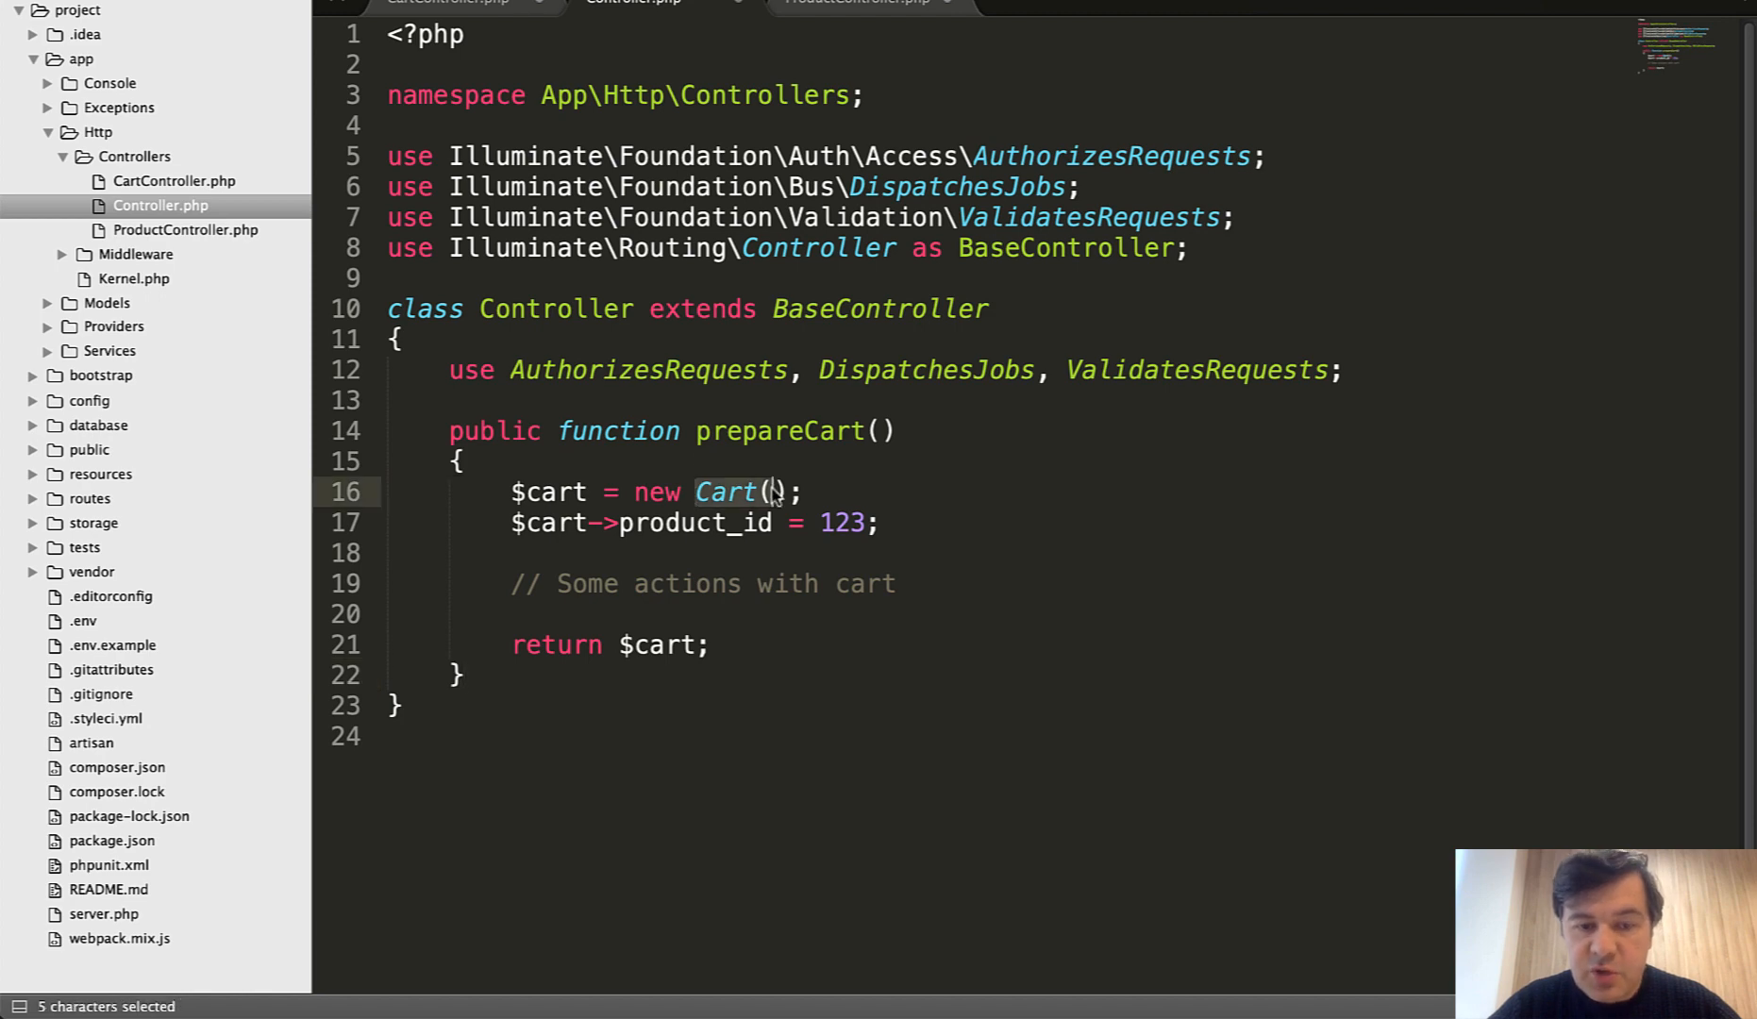
- Import App\Models\Cart in Controller.php with a 'use App\Models\Cart;' statement
{"action": "type", "text": "use"}
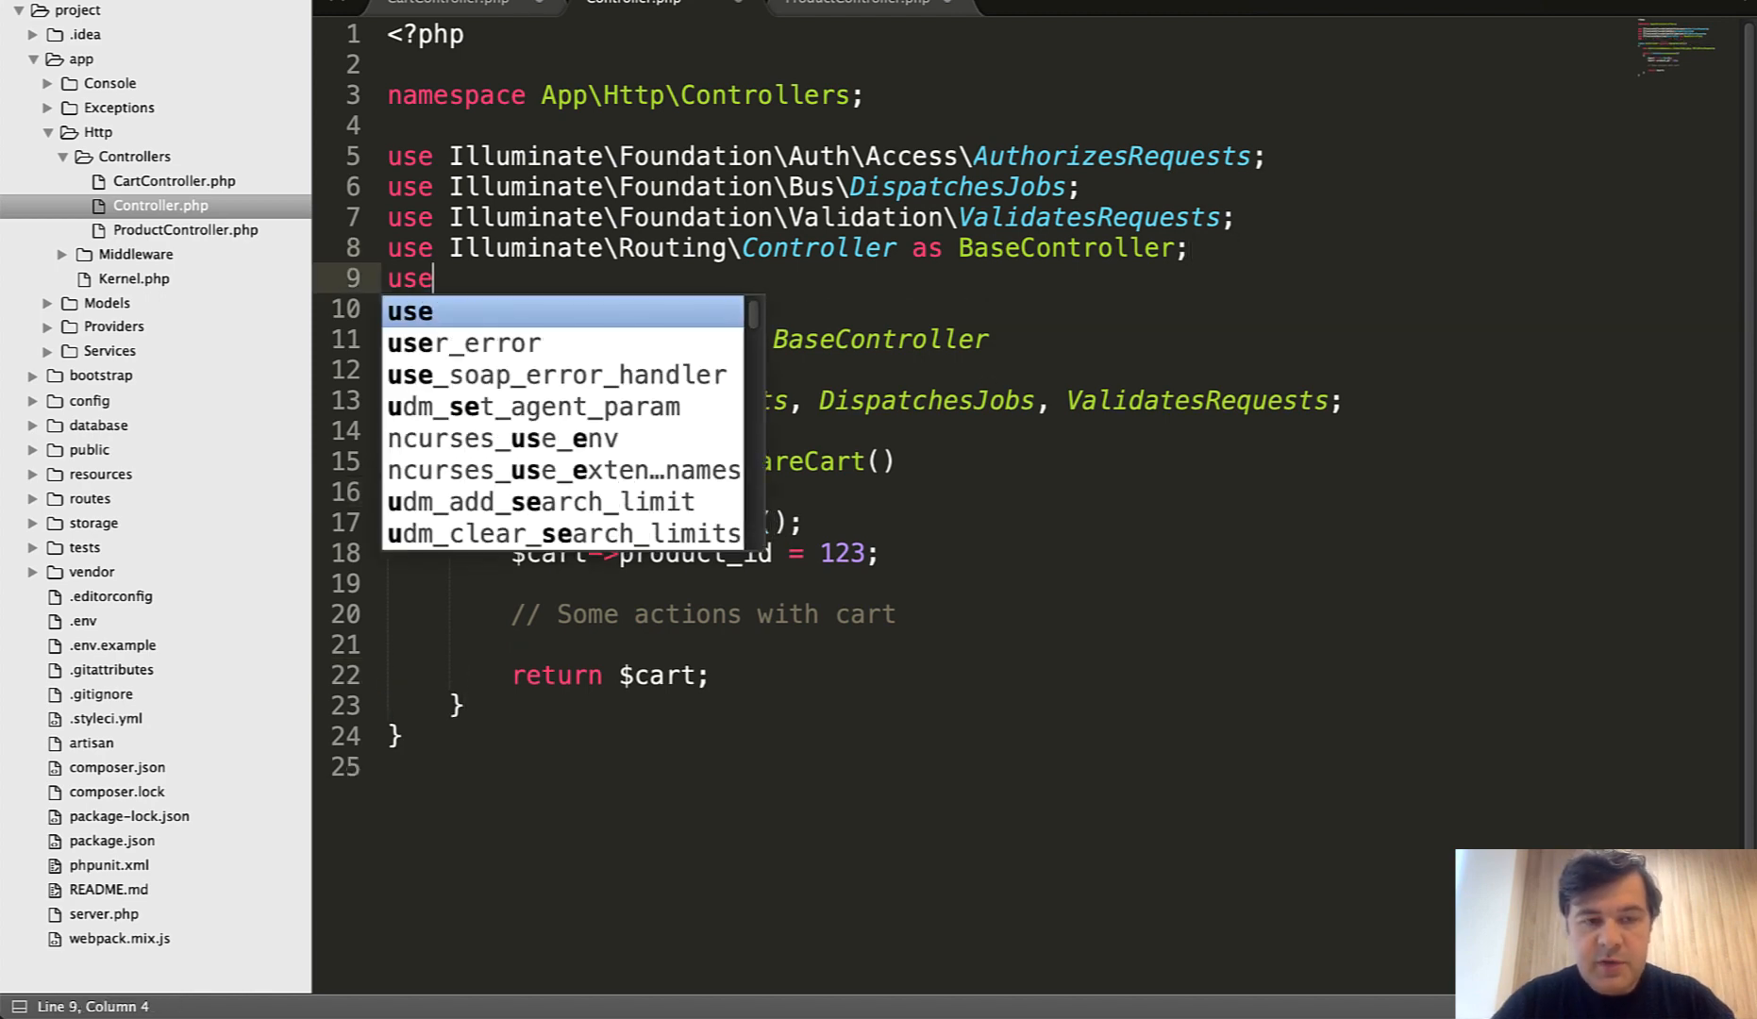
{"action": "type", "text": "App\\M"}
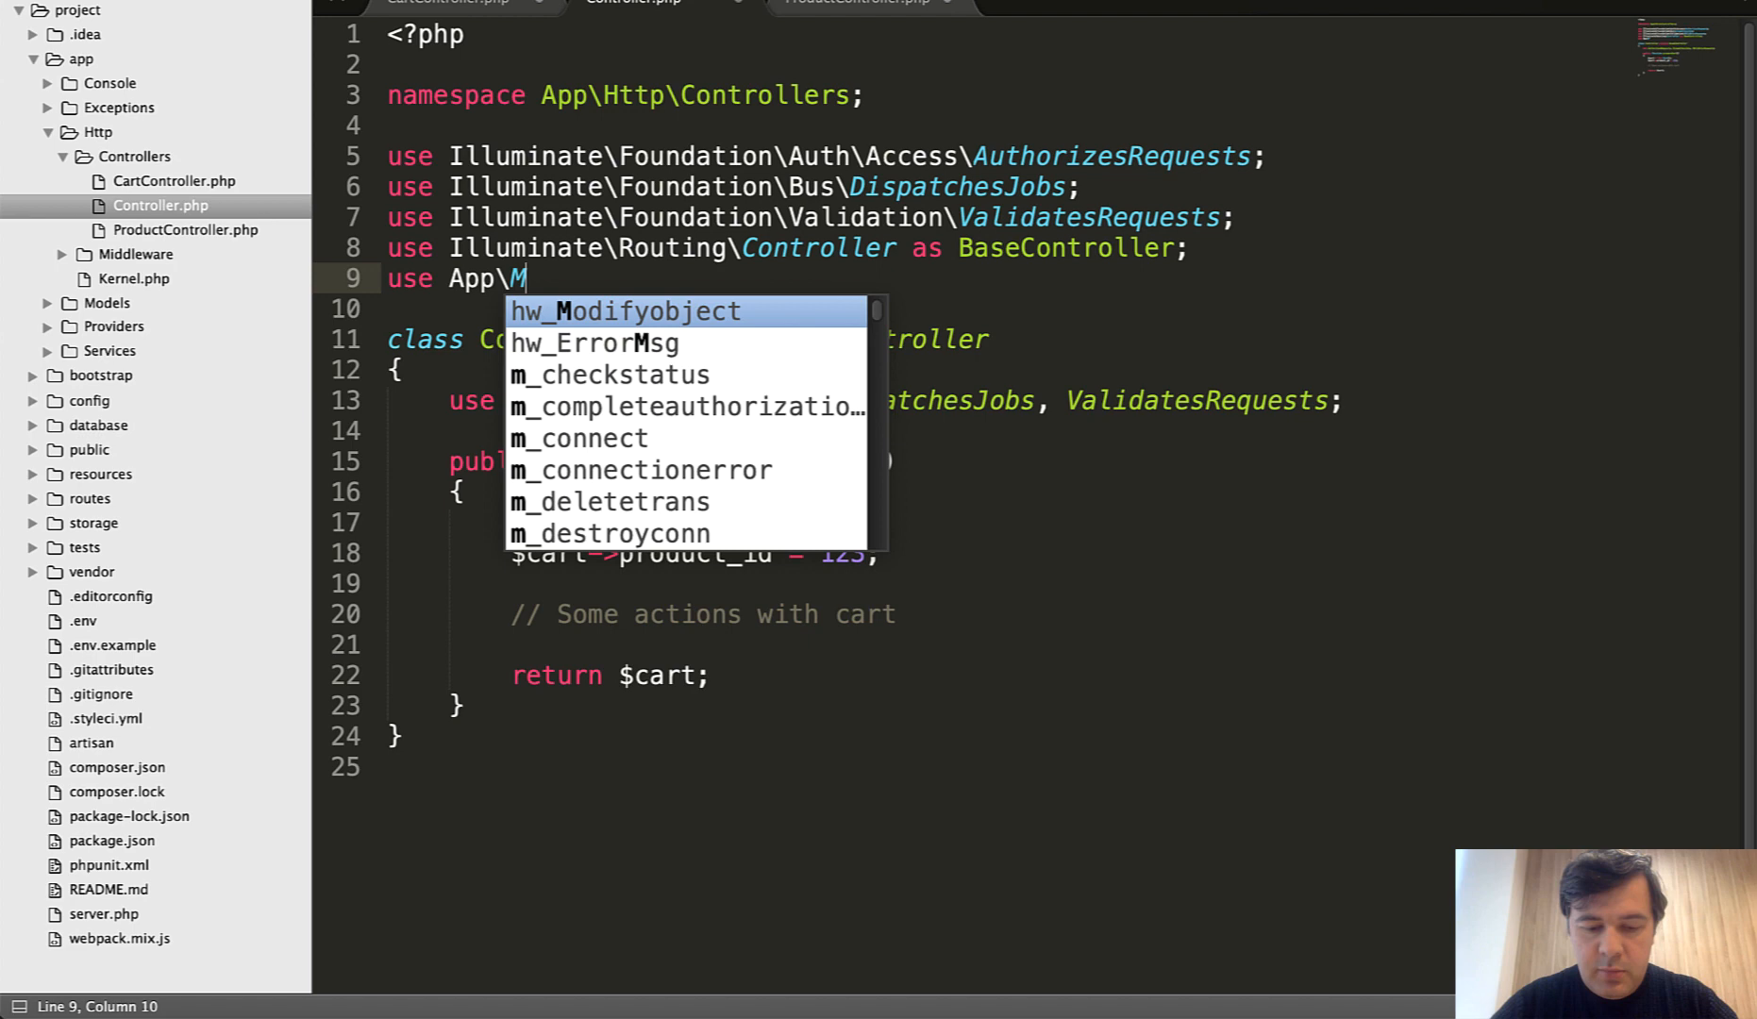
{"action": "type", "text": "odels\\Ca"}
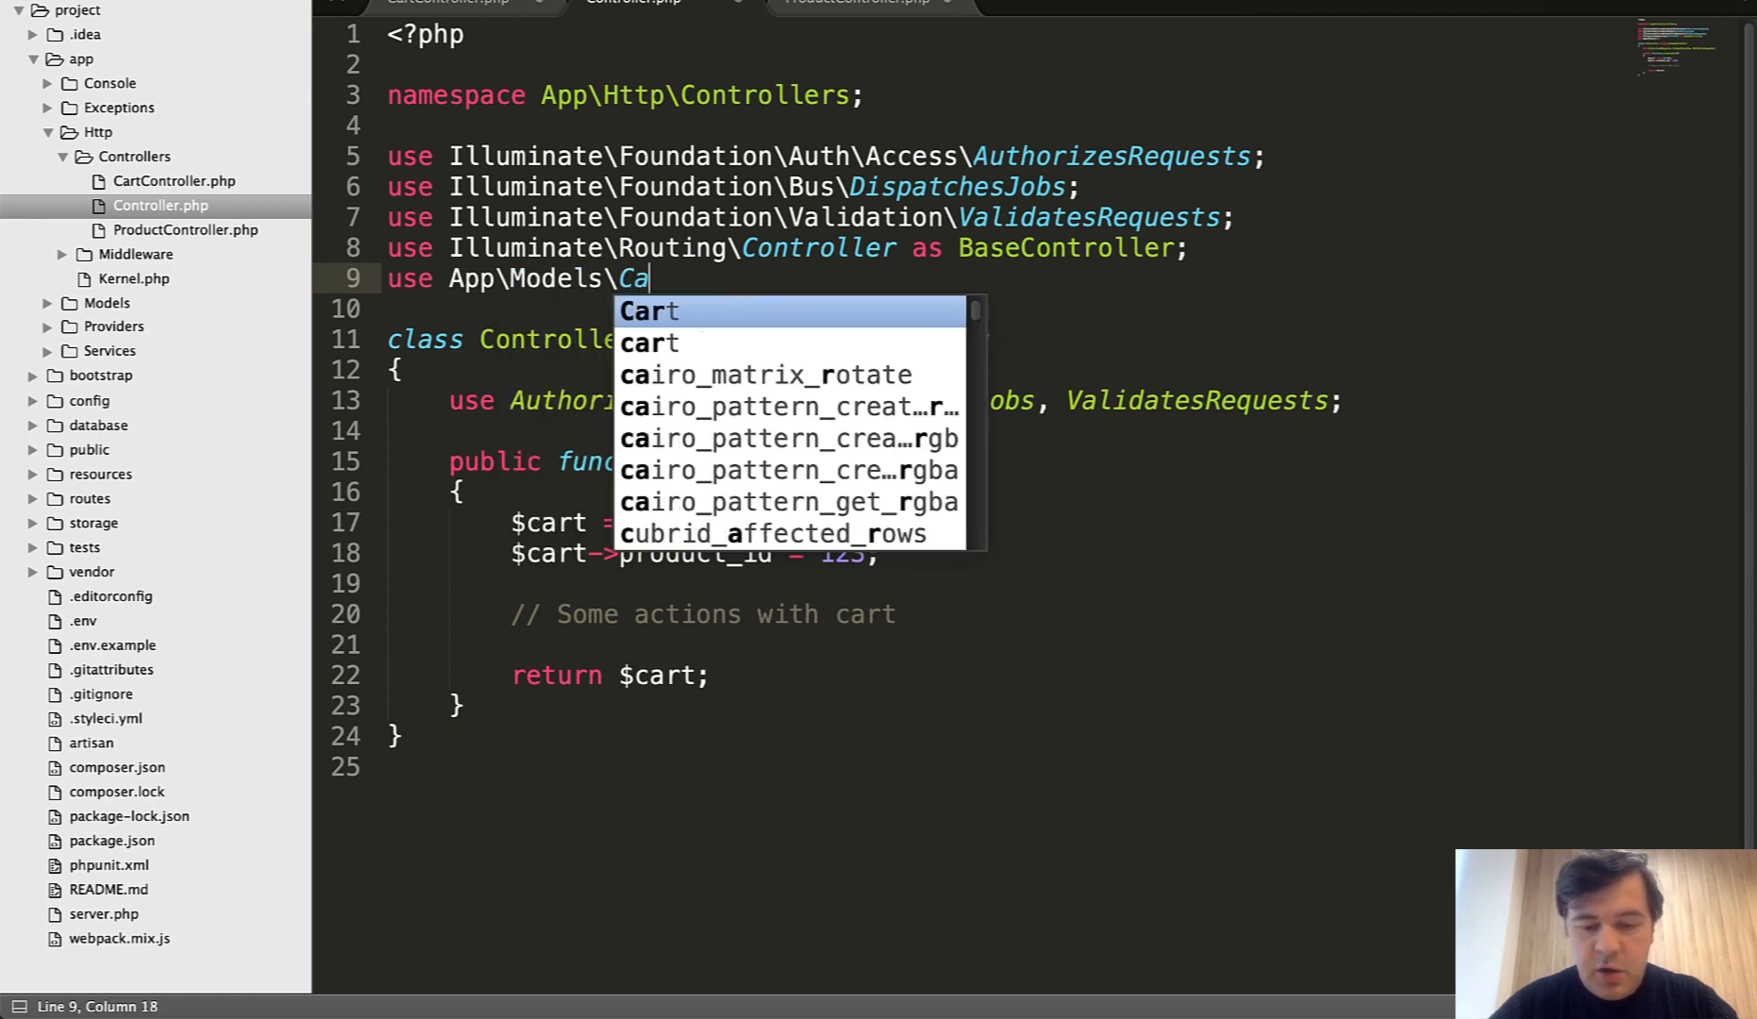
{"action": "left_click", "coordinate": [647, 311]}
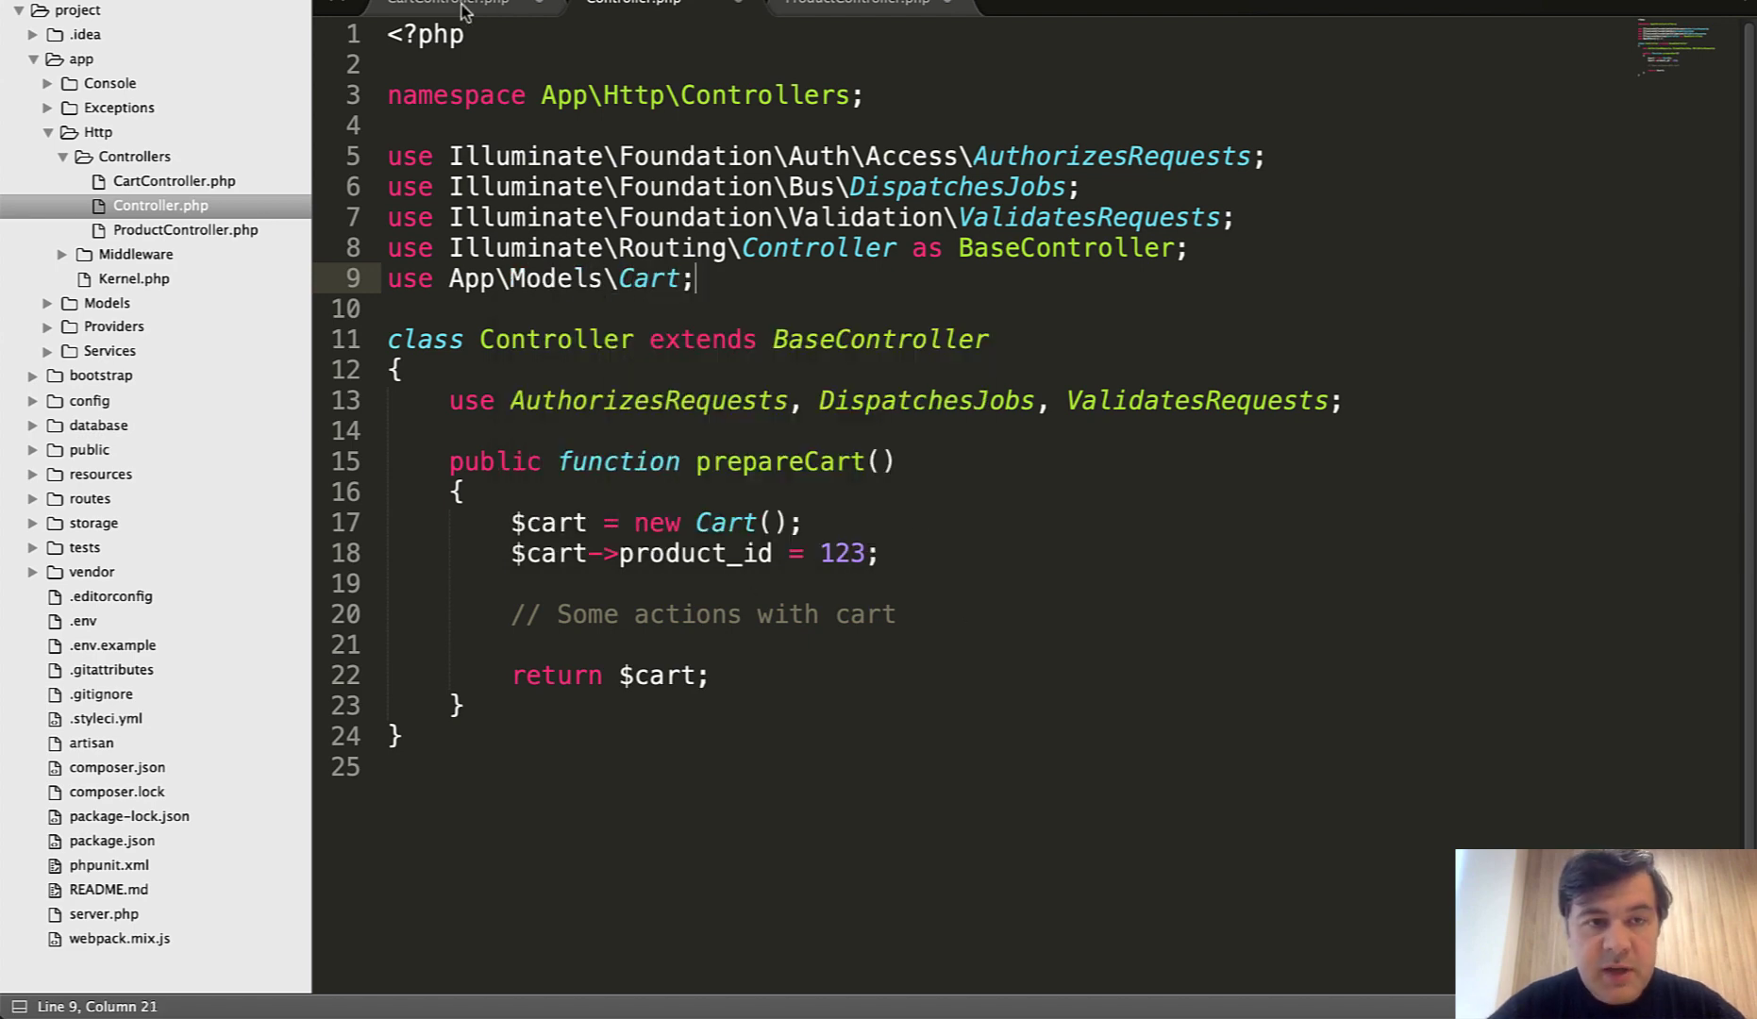
{"action": "left_click", "coordinate": [447, 4]}
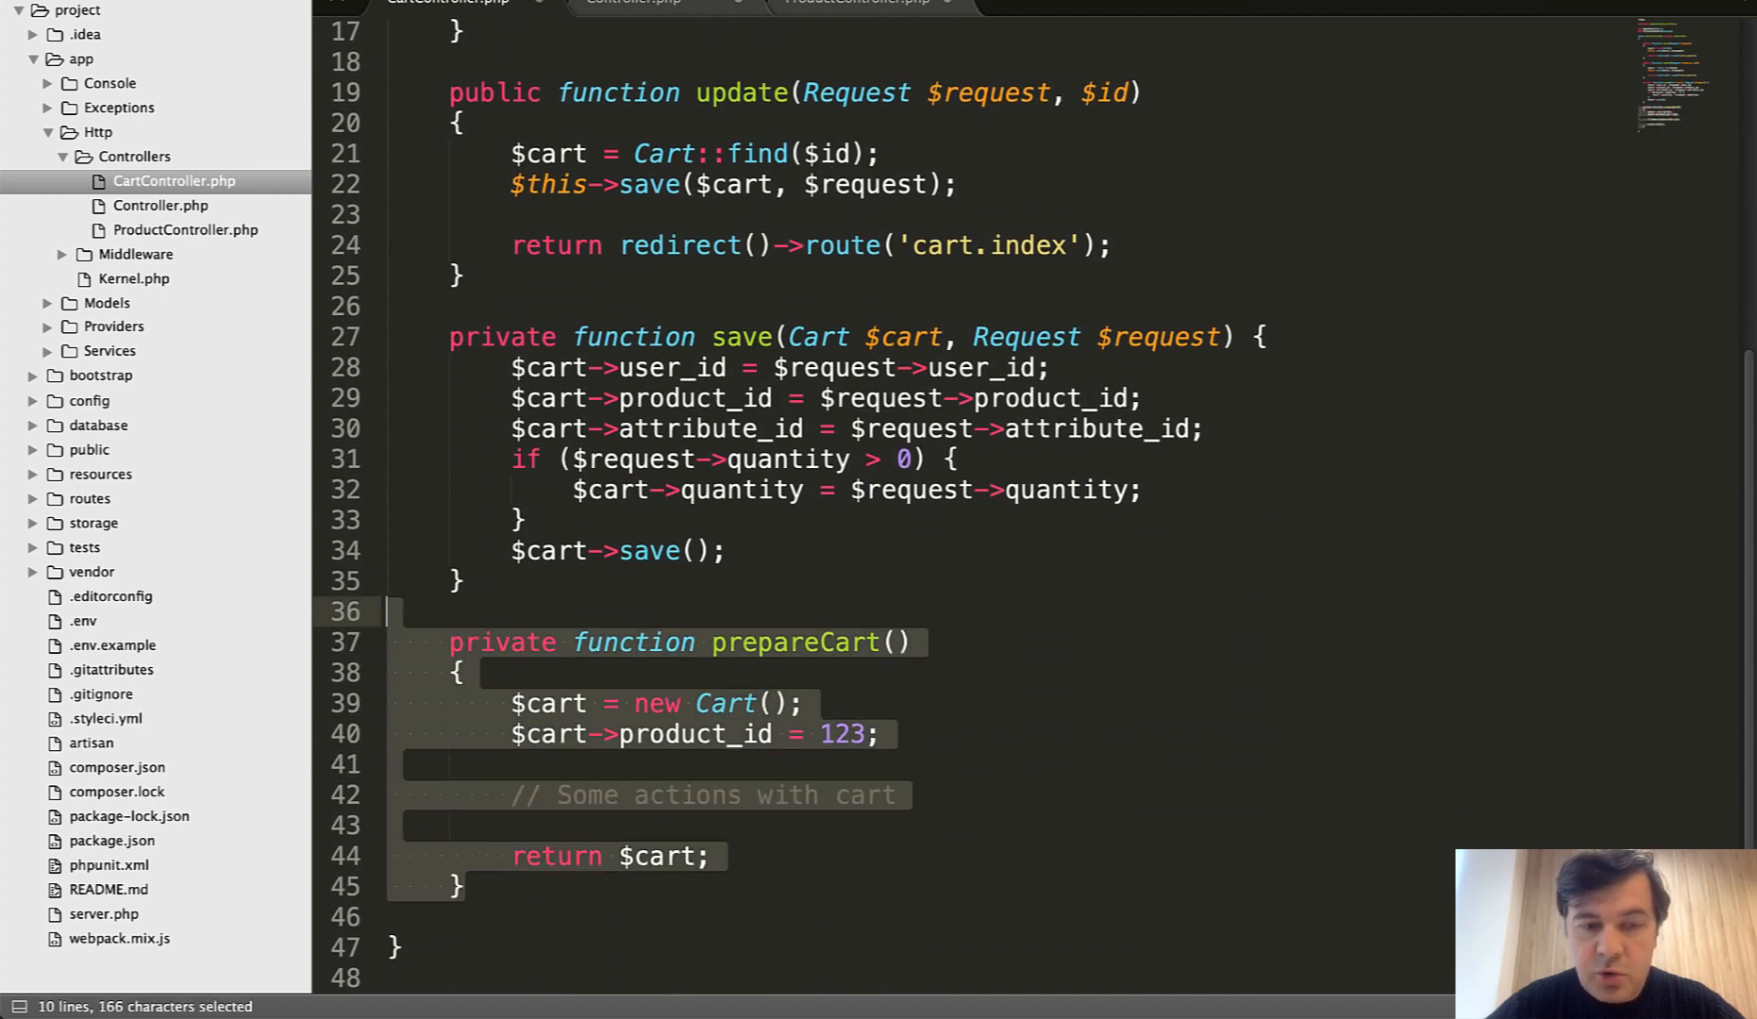
- Delete CartController's duplicate prepareCart method
{"action": "key", "text": "Delete"}
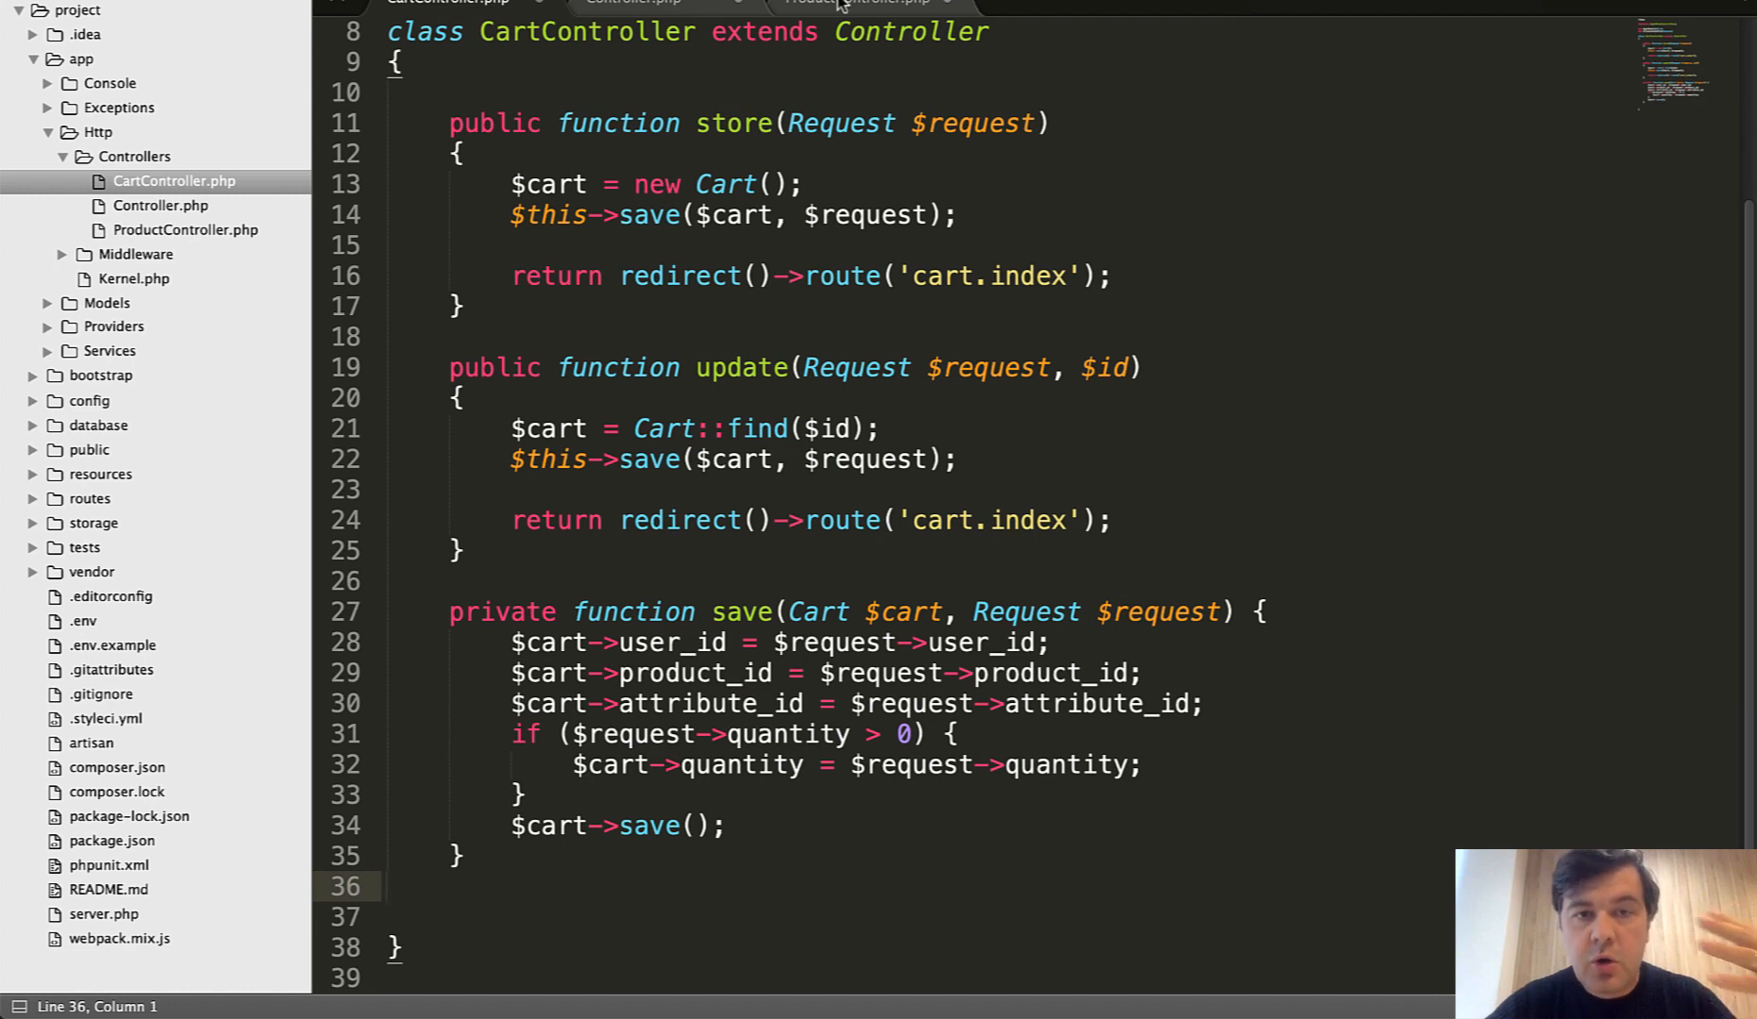
{"action": "left_click", "coordinate": [633, 2]}
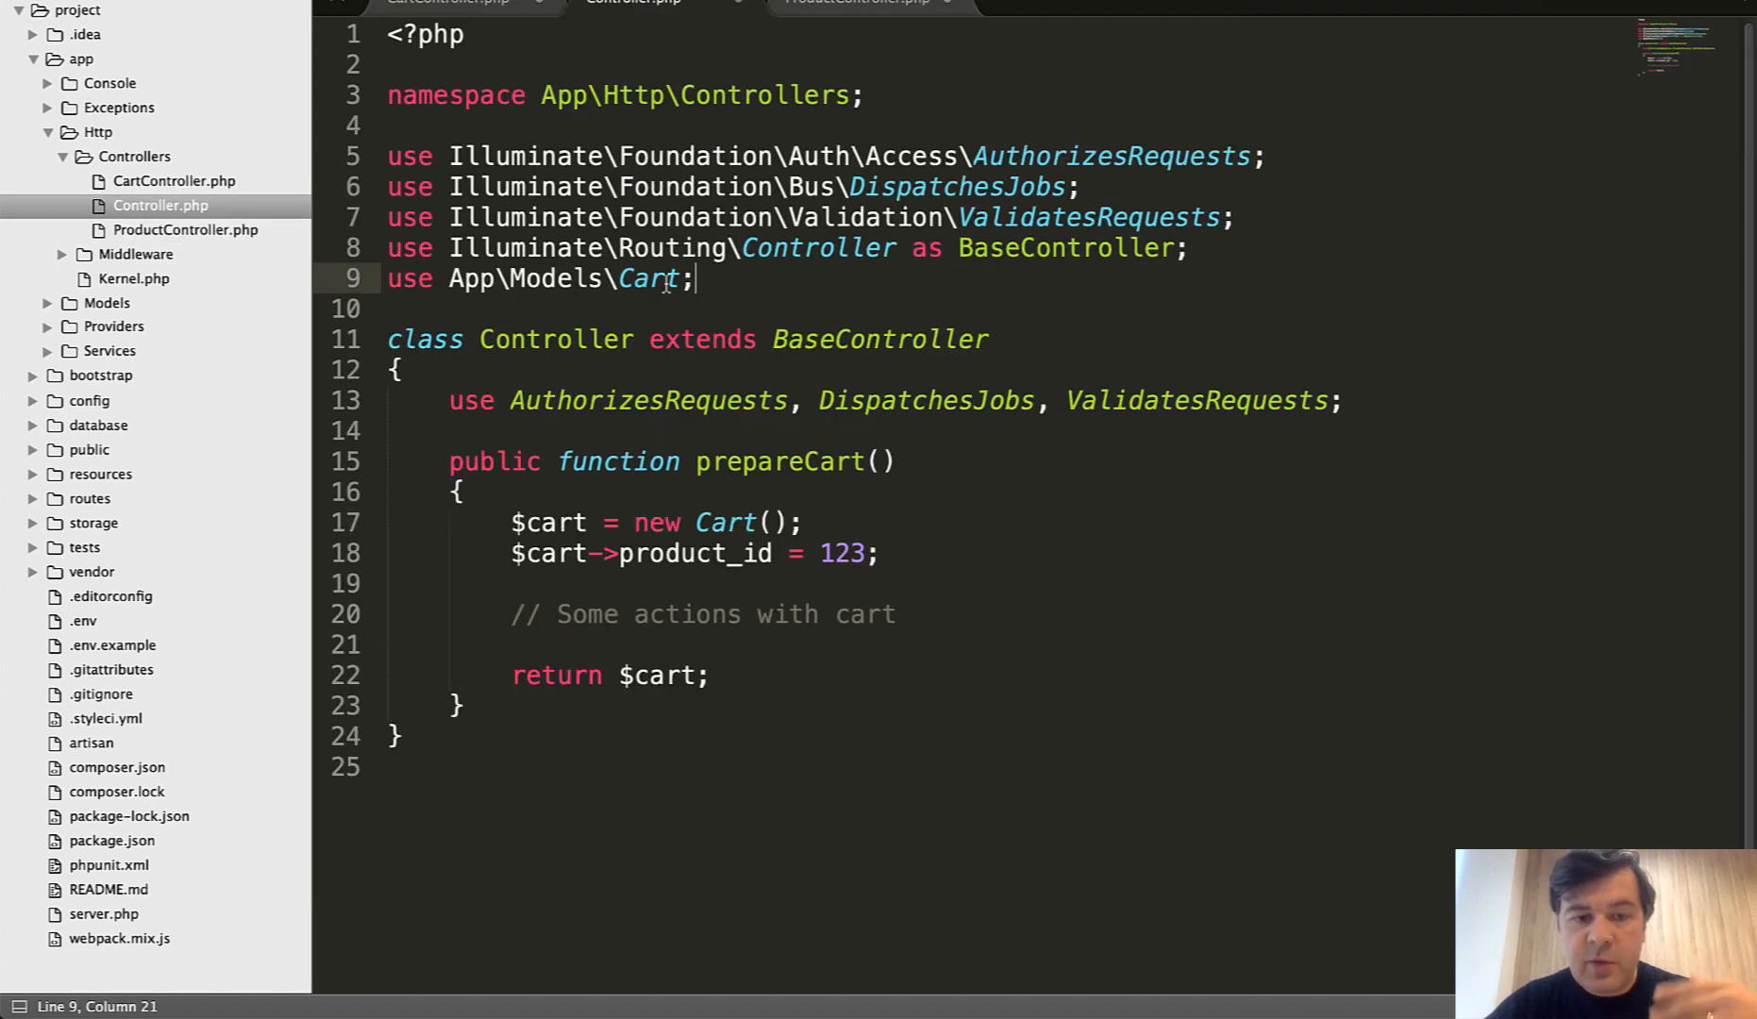
{"action": "left_click", "coordinate": [525, 553]}
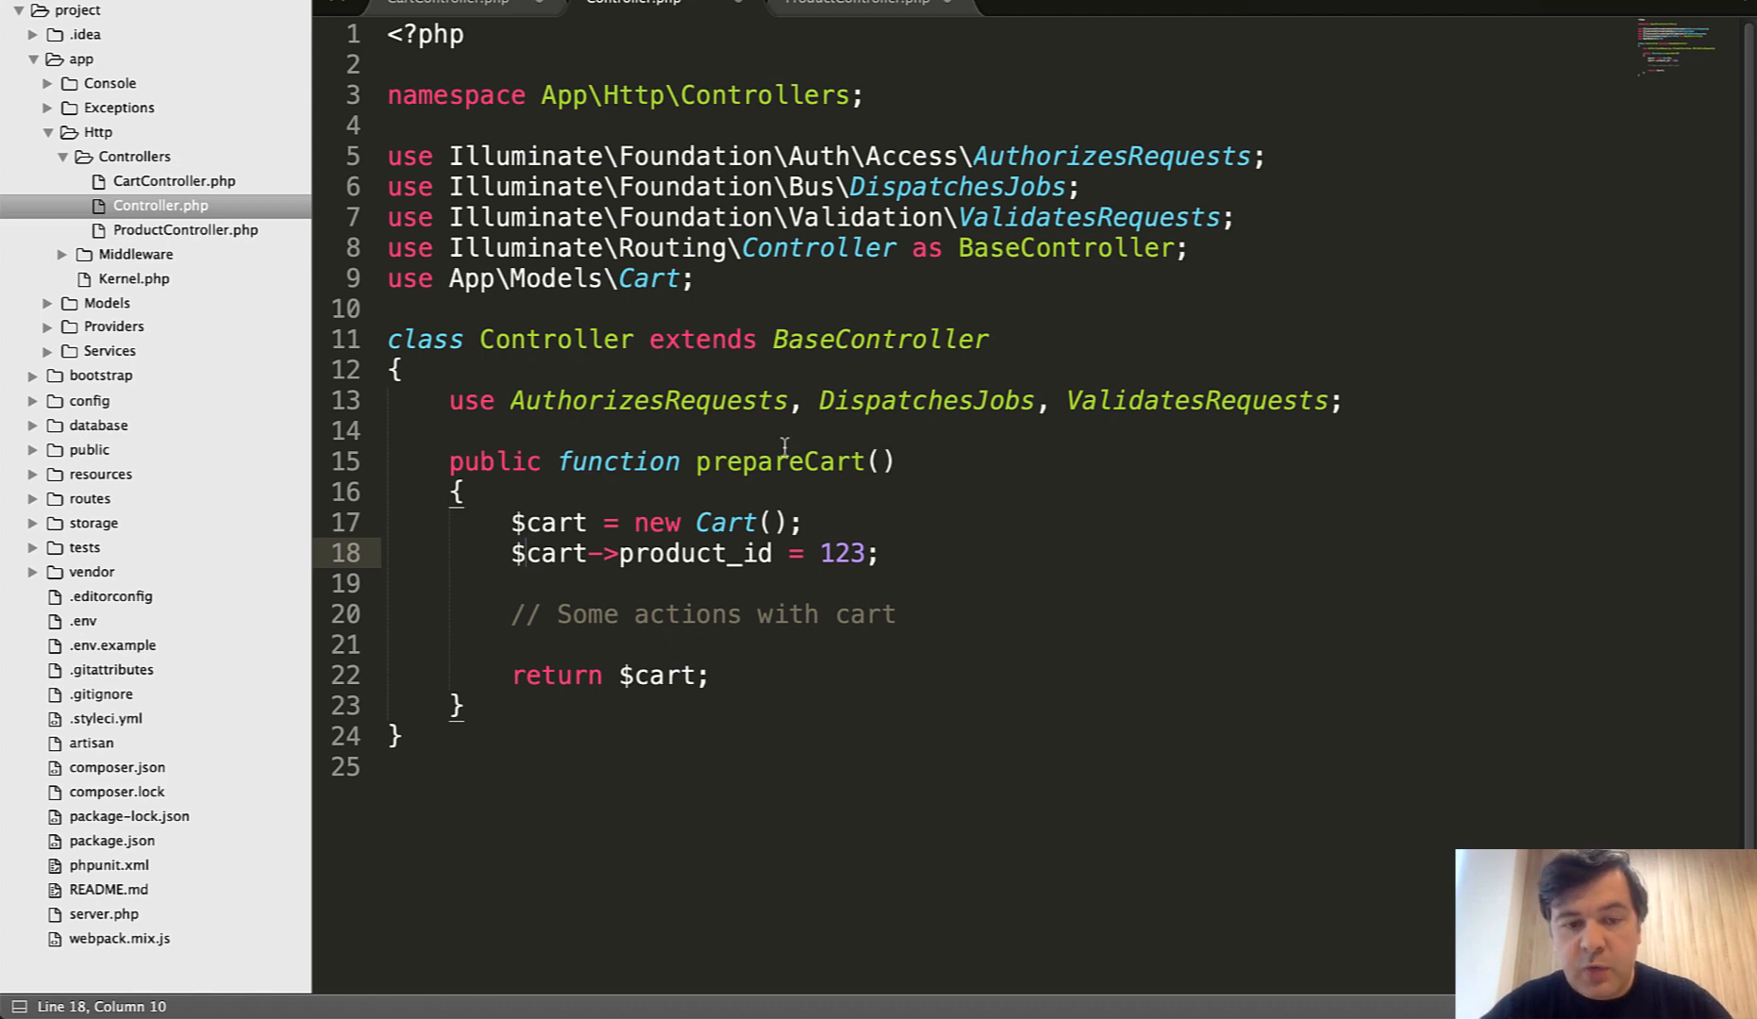
- Give the base Controller's prepareCart a Request $request parameter
{"action": "left_click", "coordinate": [880, 460]}
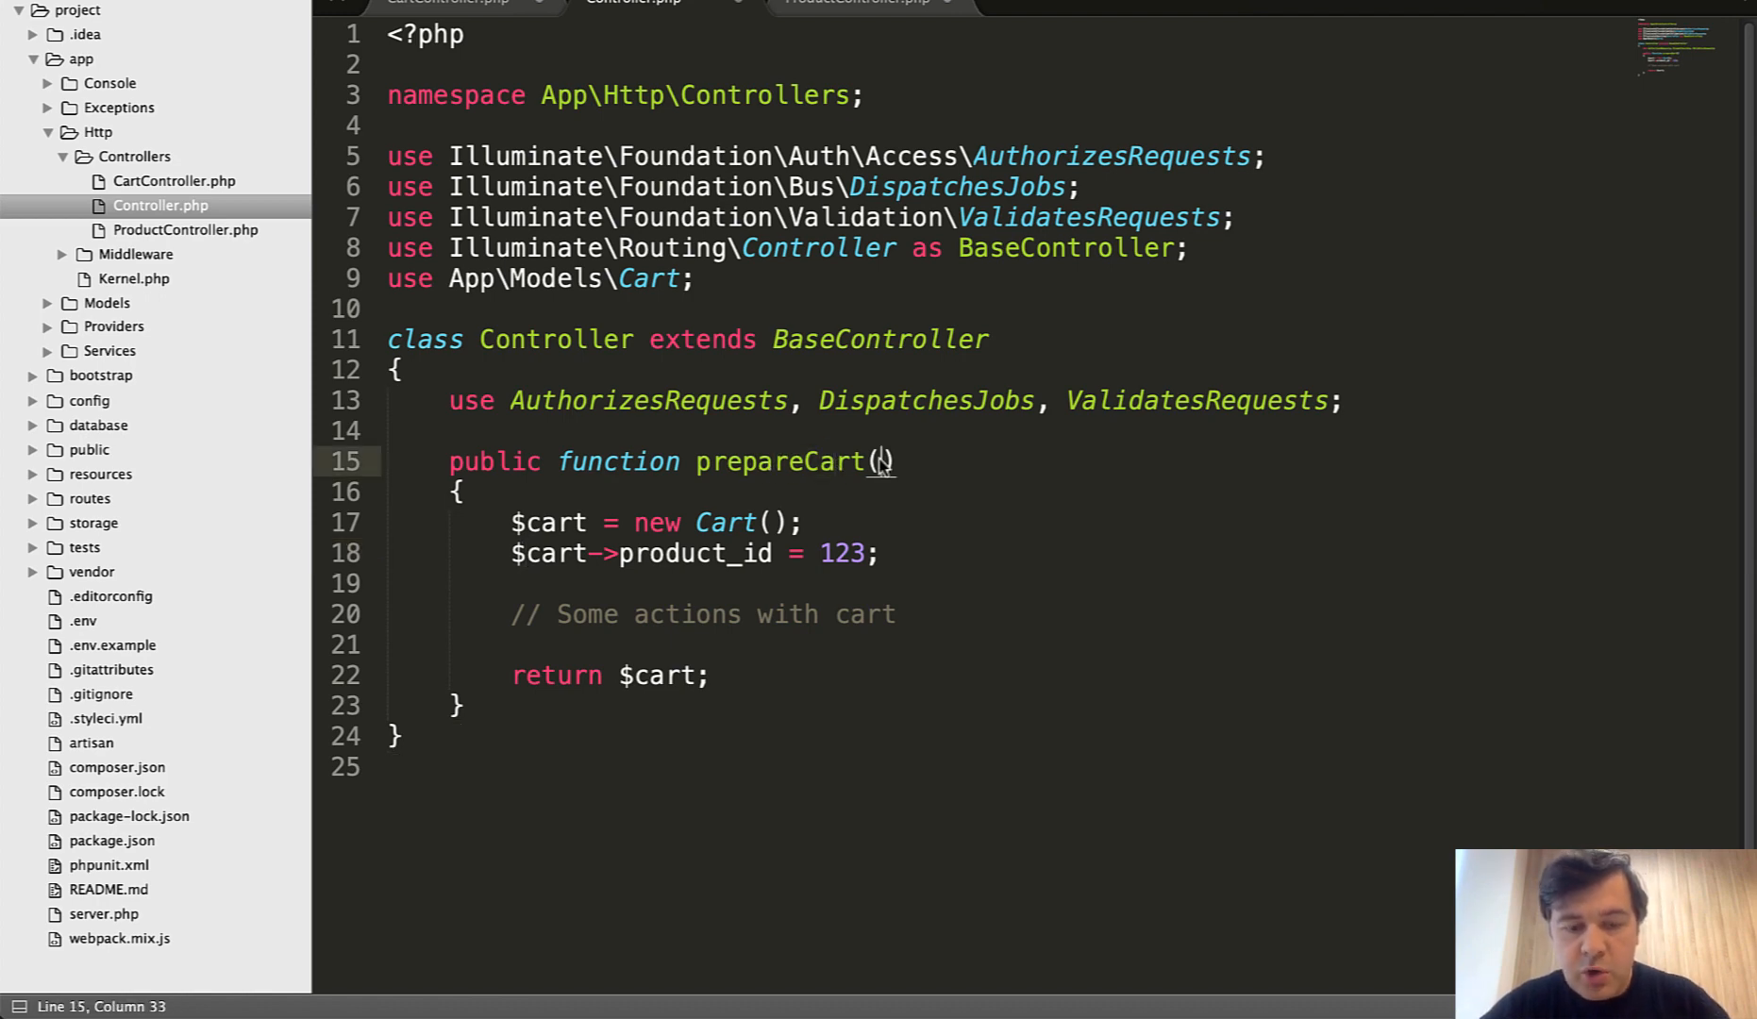
{"action": "type", "text": "Request"}
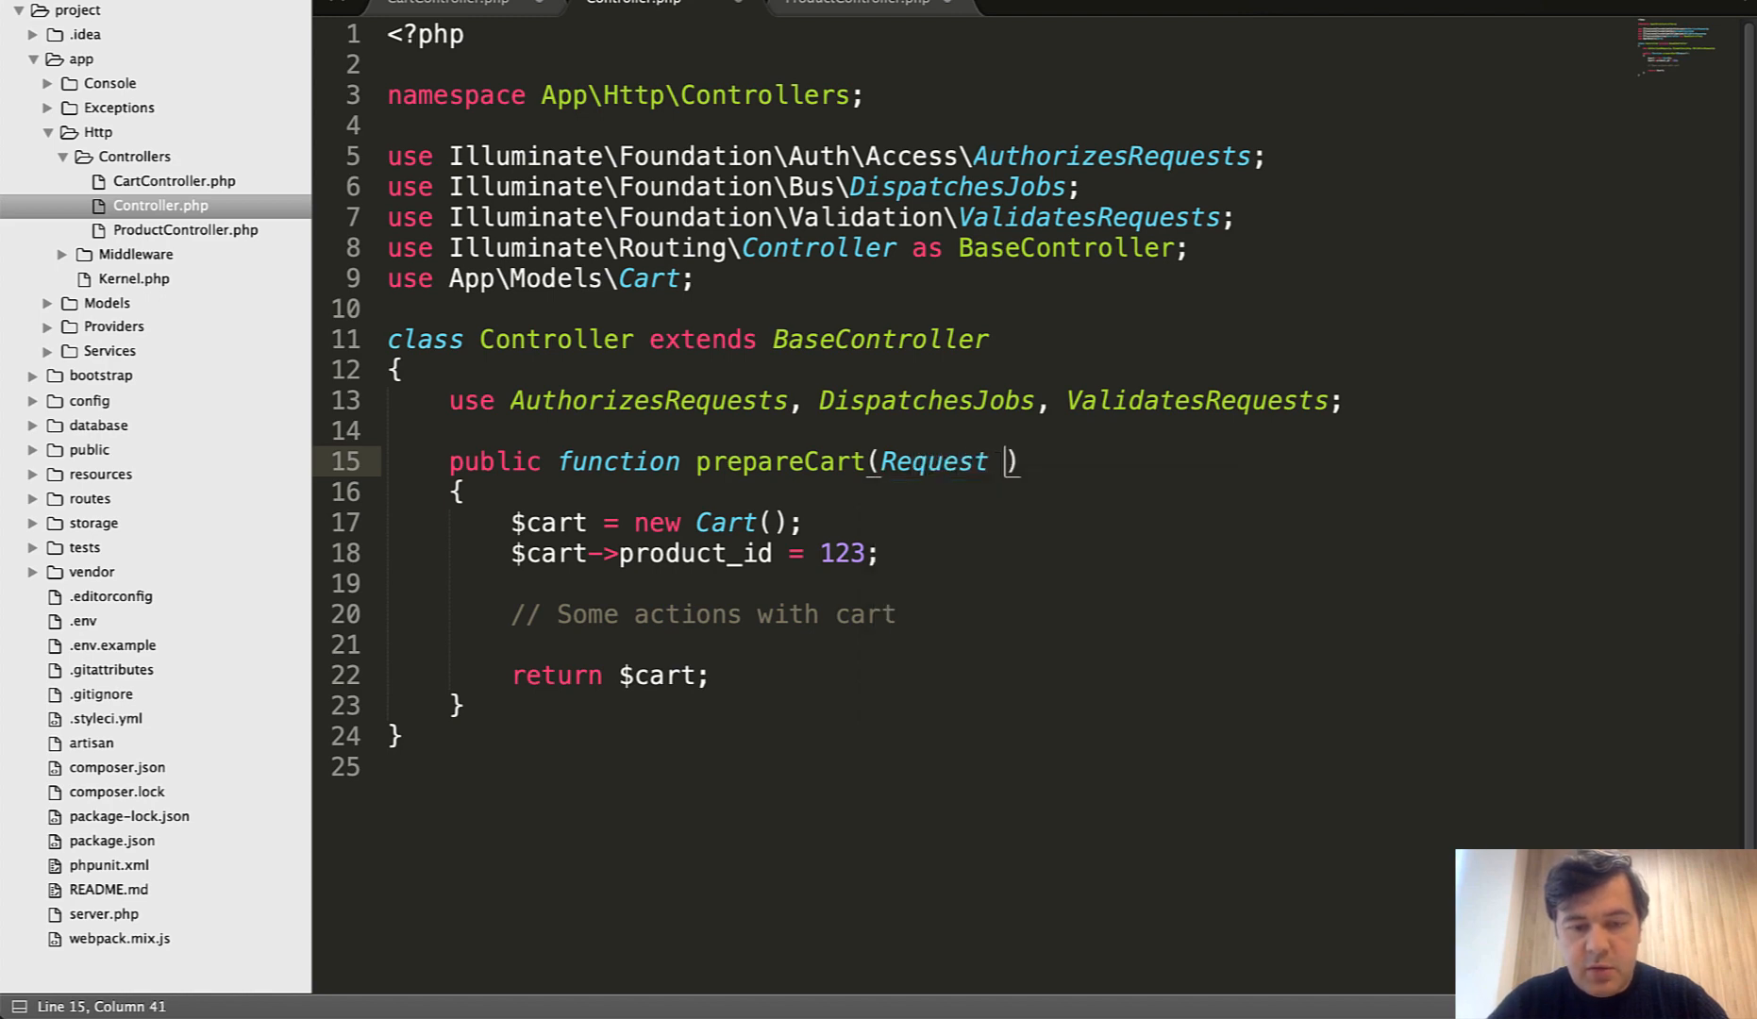
{"action": "type", "text": "$request"}
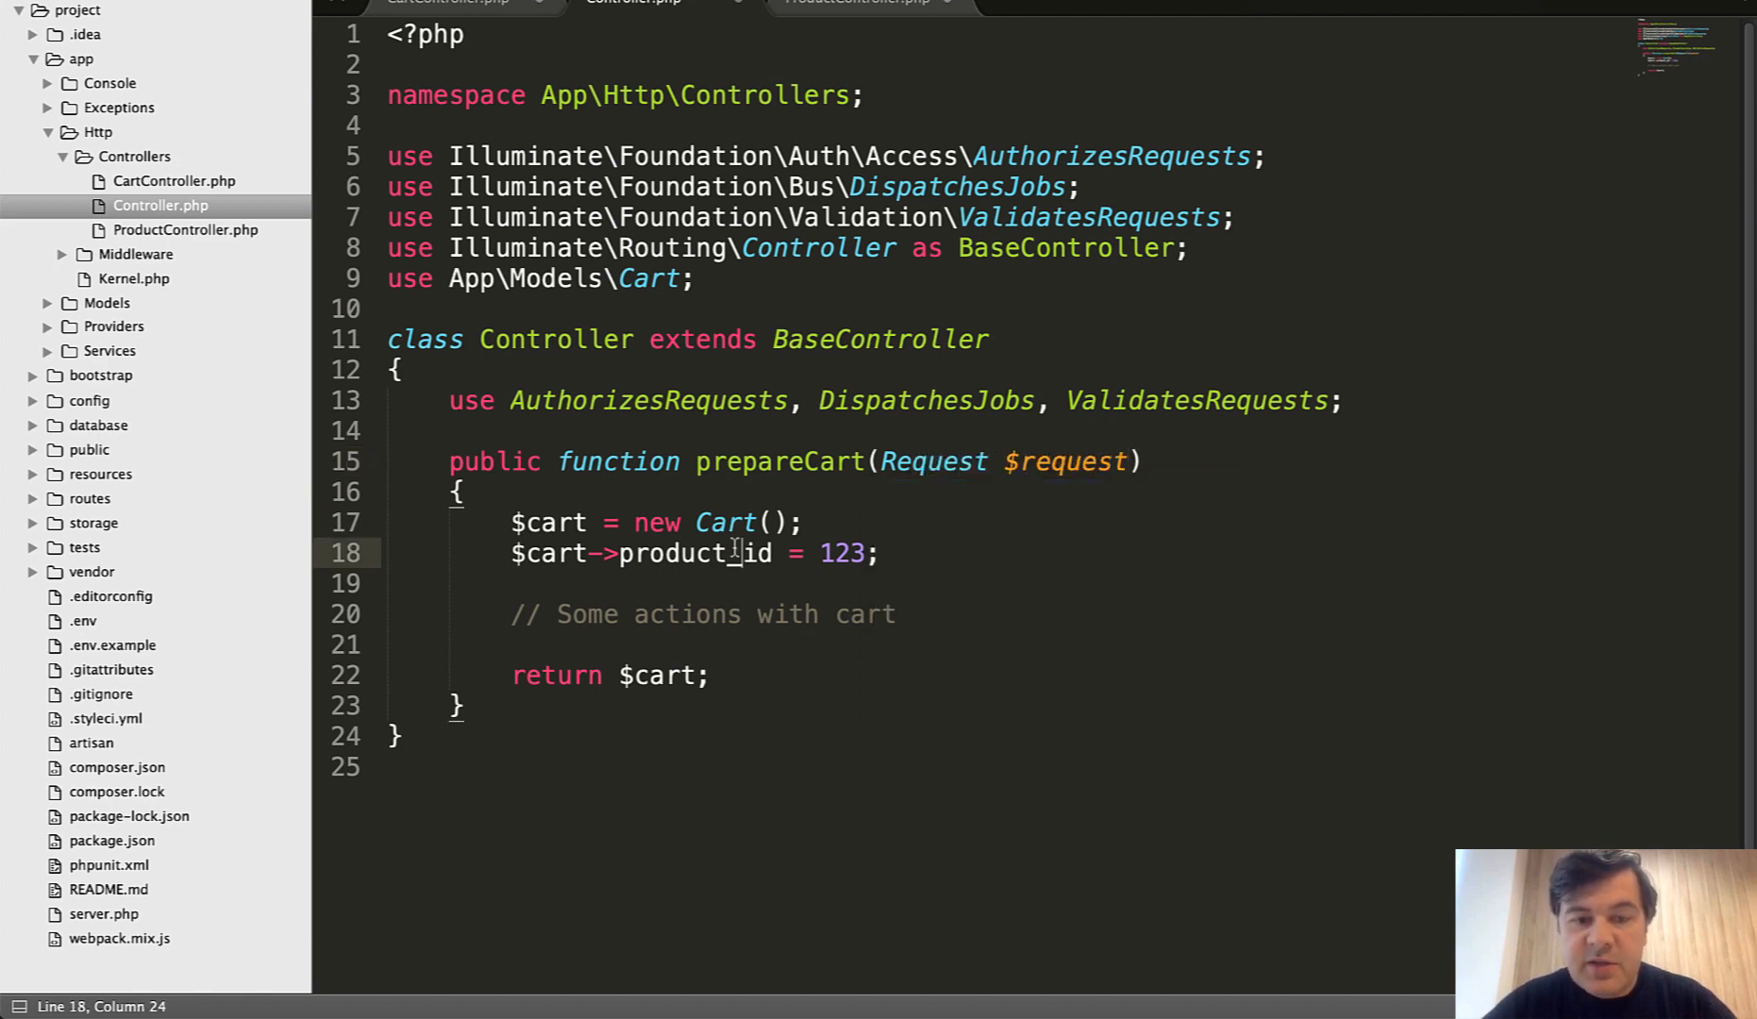
{"action": "left_click", "coordinate": [634, 613]}
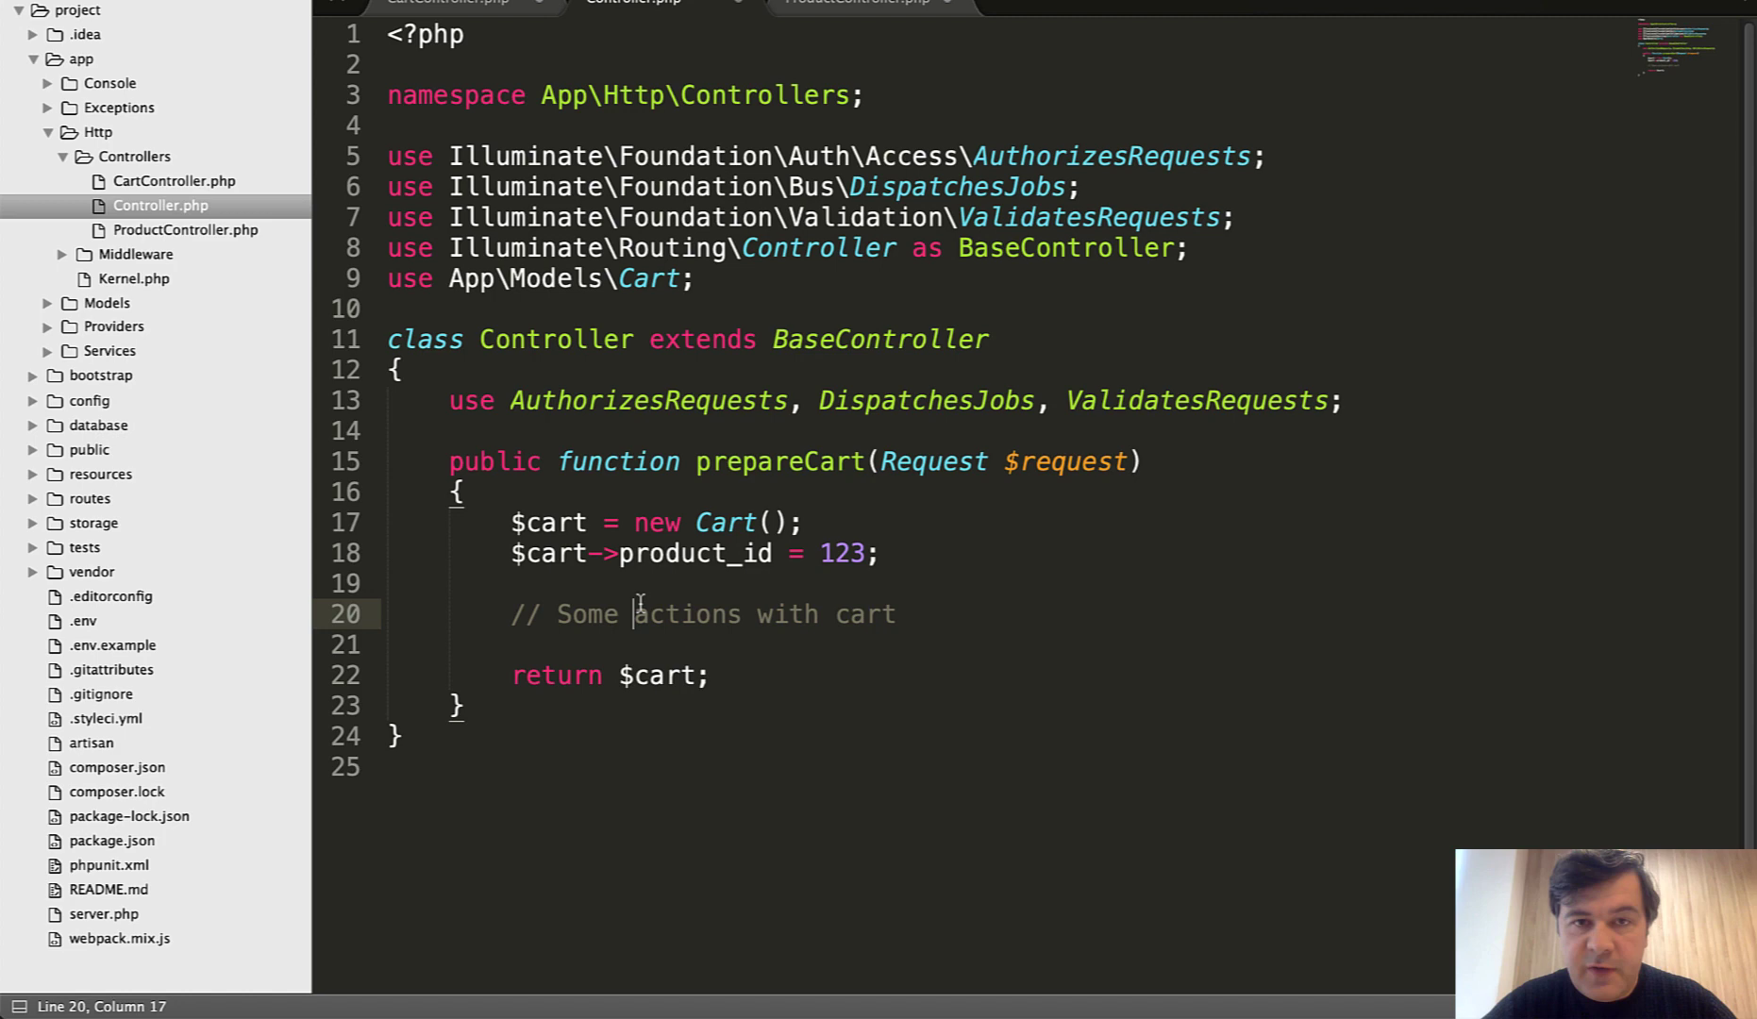